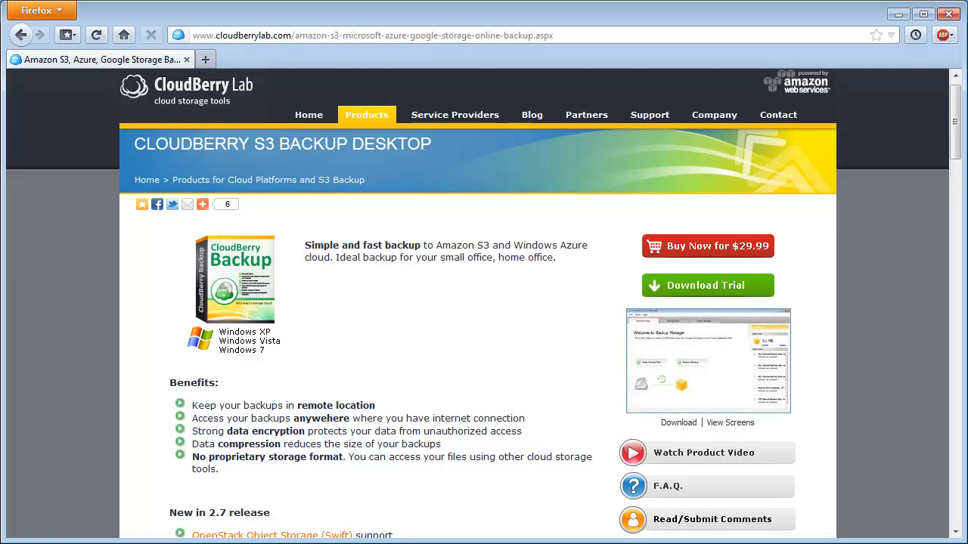
Go to the Online Backup Desktop product page and show the File menu's storage account types.
click(366, 114)
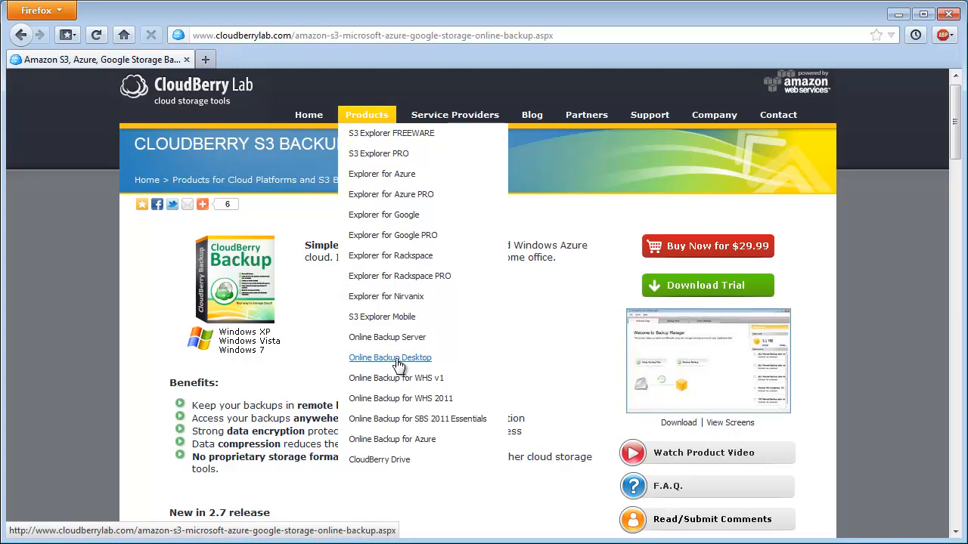
click(390, 358)
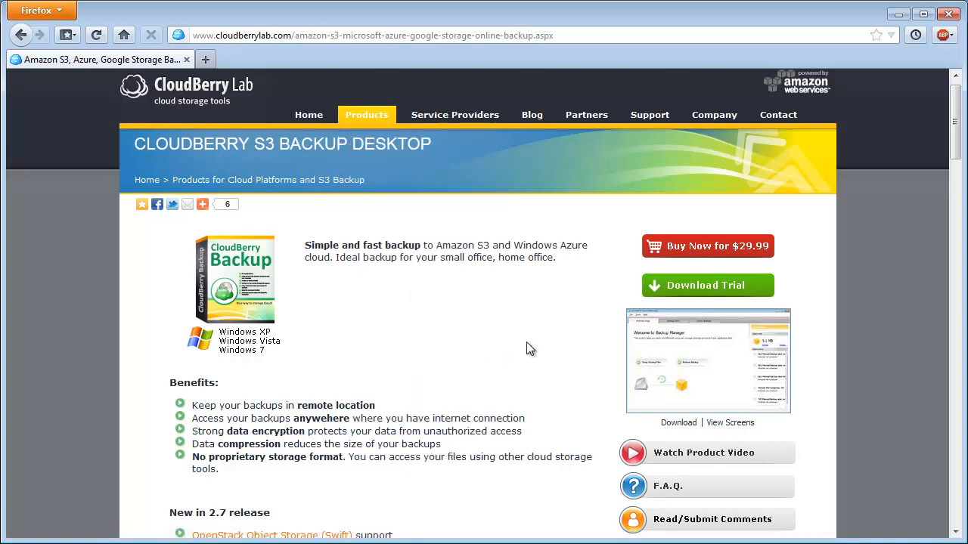
mouse_move(154, 162)
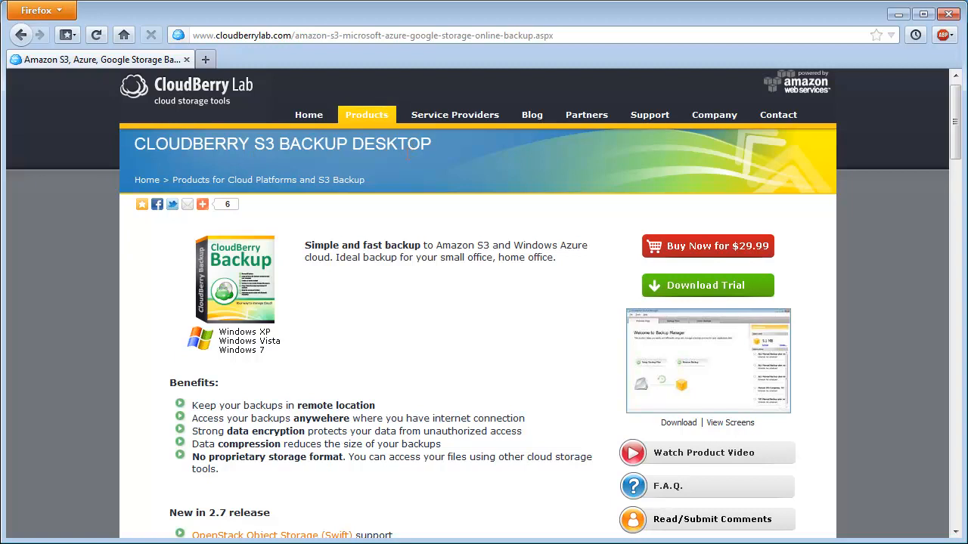
mouse_move(625, 280)
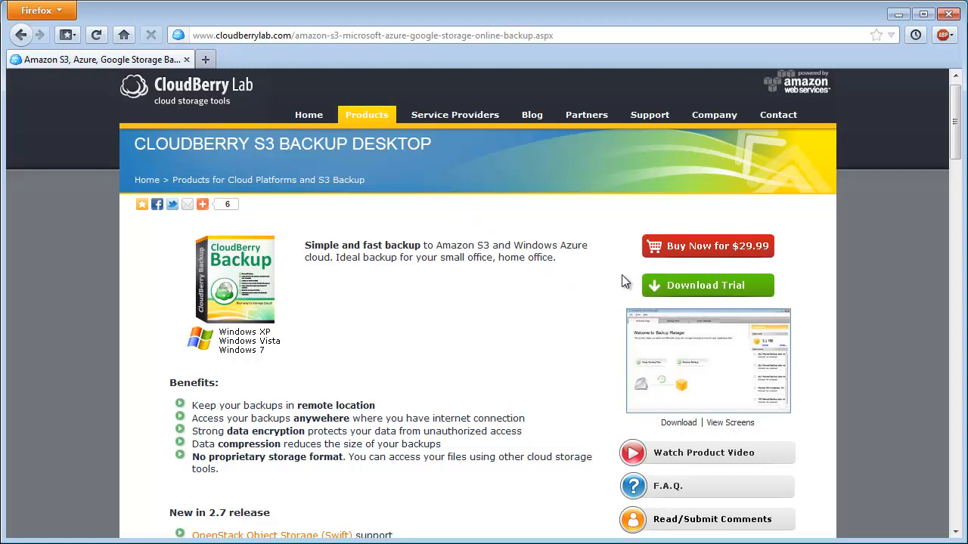
mouse_move(711, 250)
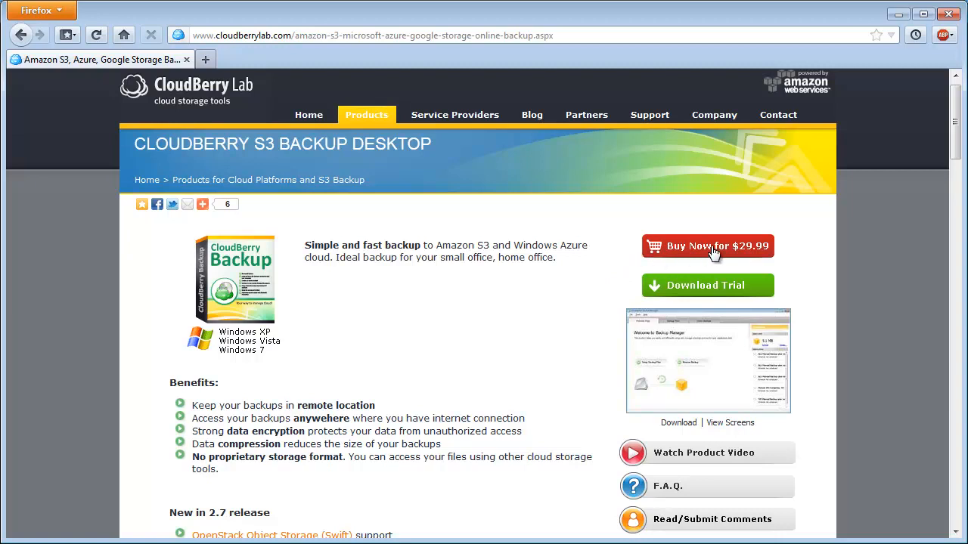
mouse_move(618, 283)
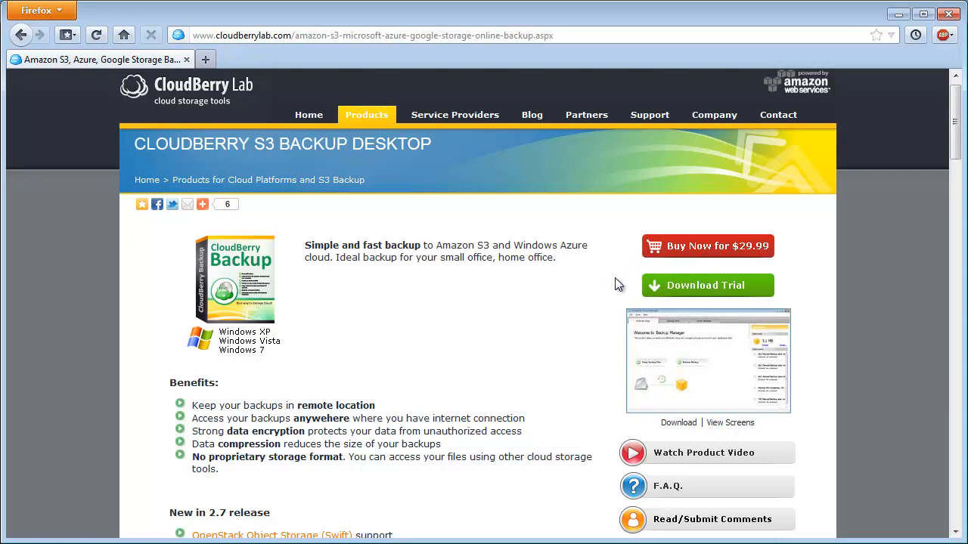
mouse_move(643, 293)
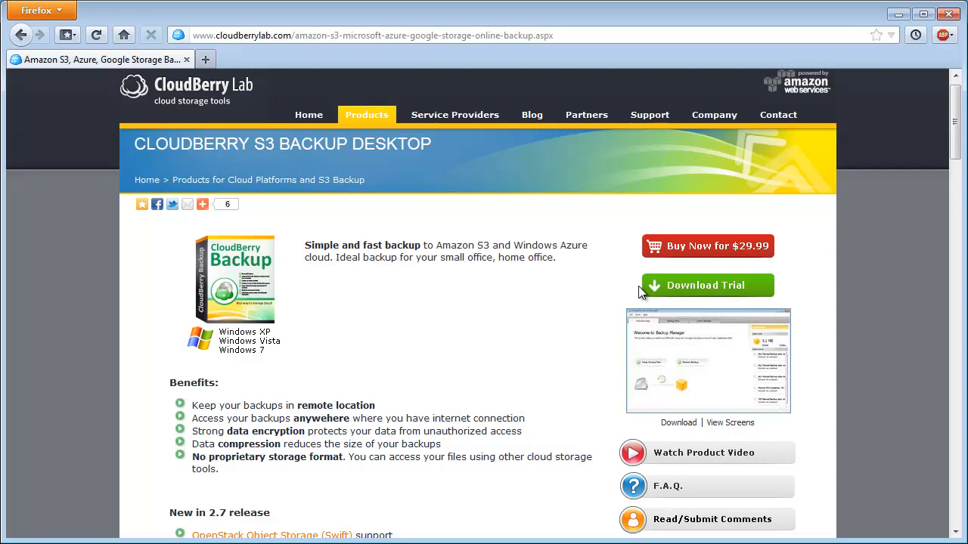
mouse_move(648, 288)
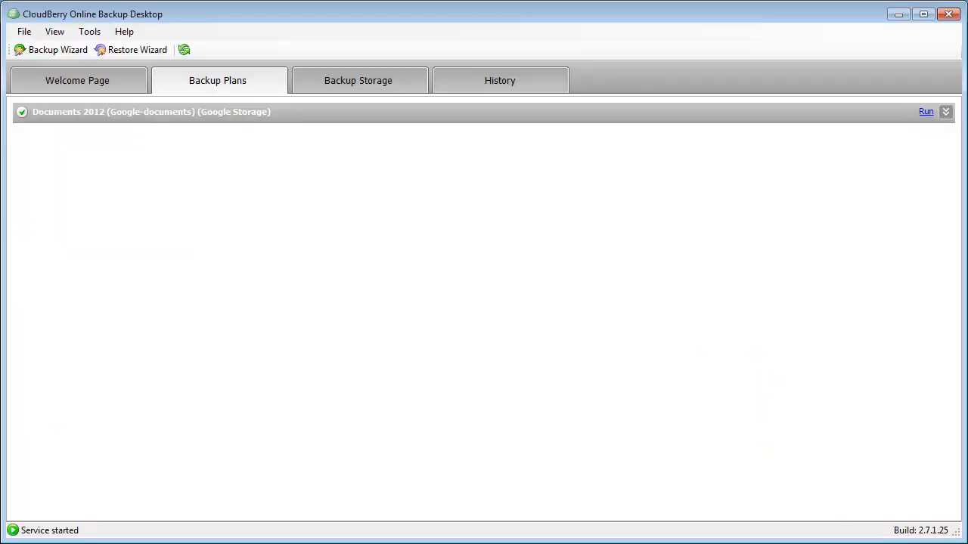
mouse_move(280, 257)
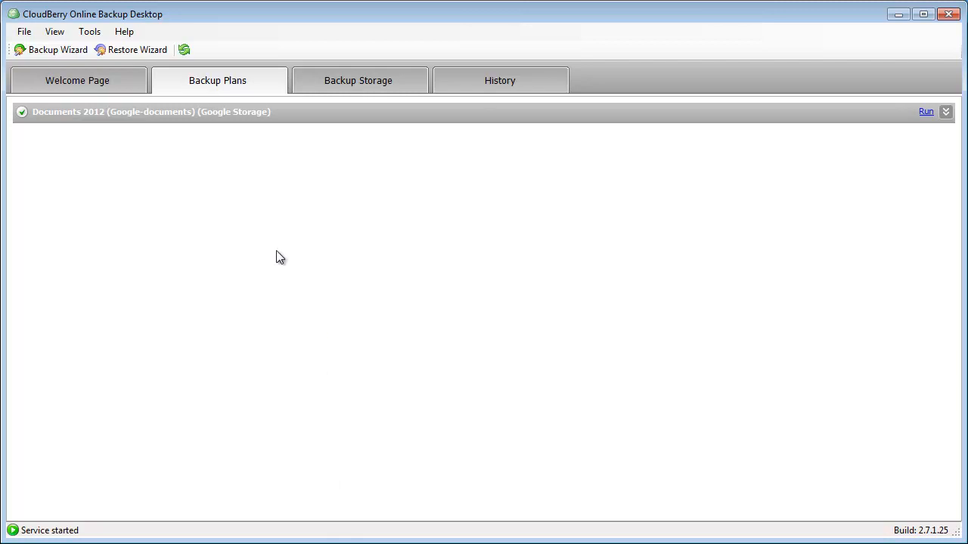
mouse_move(126, 106)
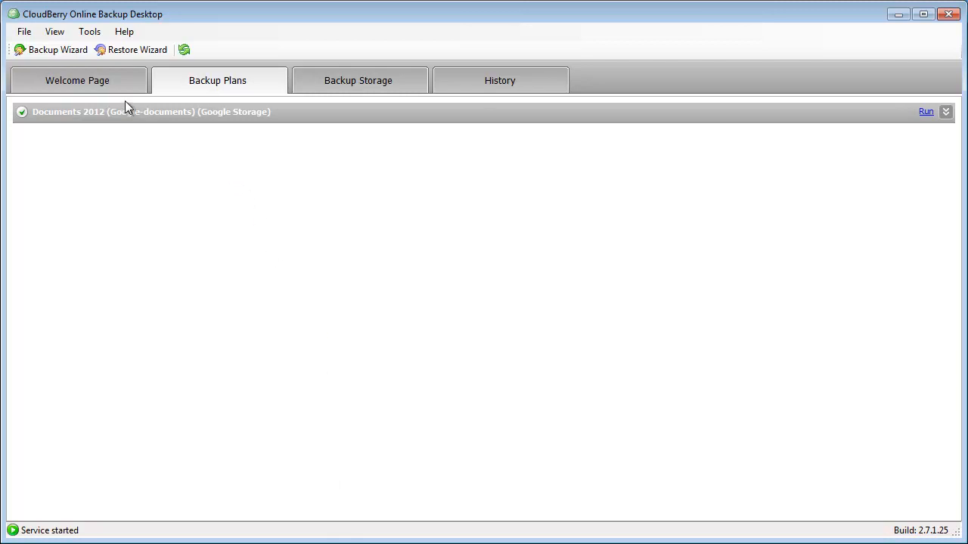
click(25, 32)
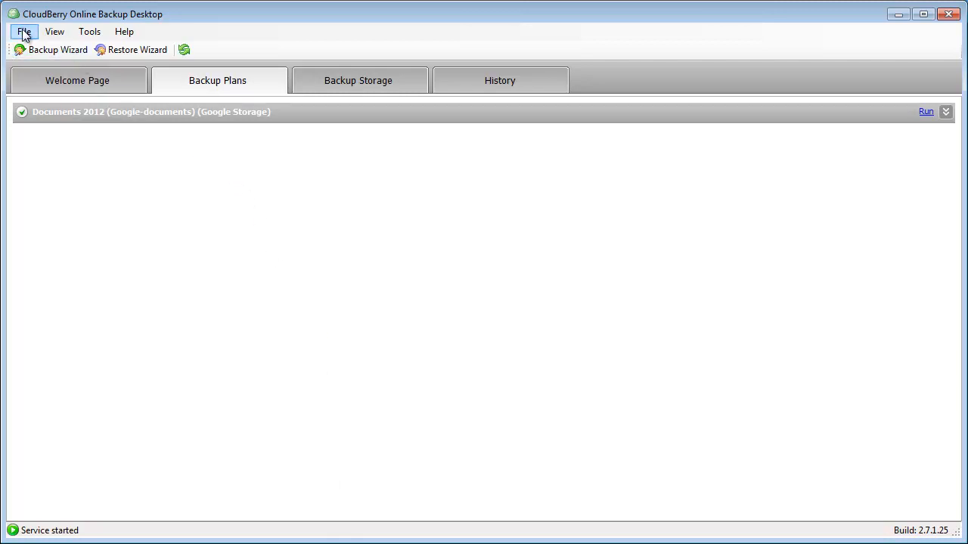
click(24, 33)
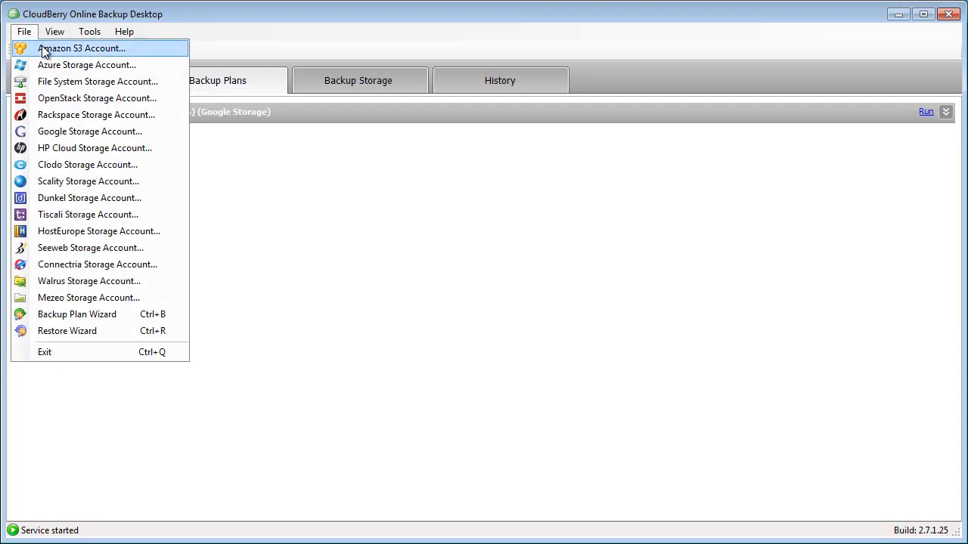
mouse_move(64, 282)
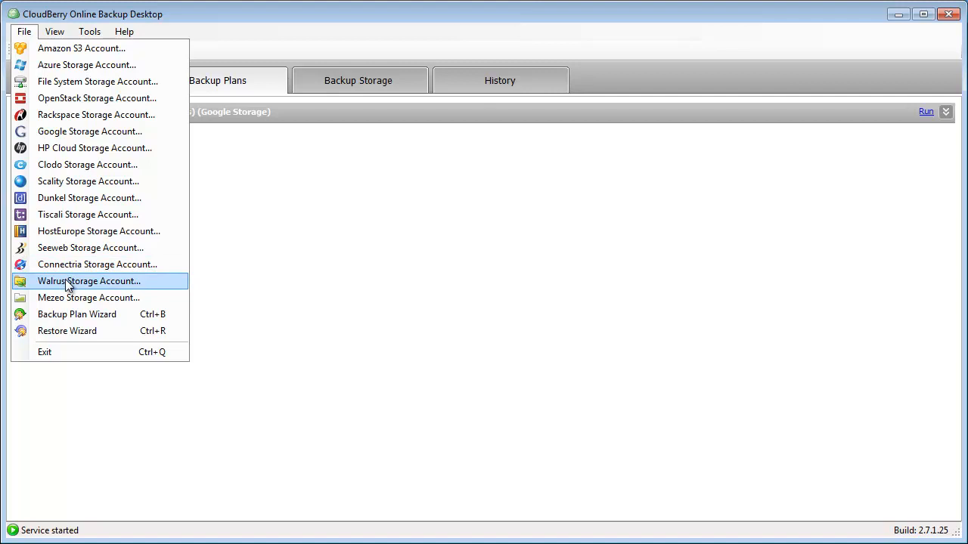
mouse_move(87, 81)
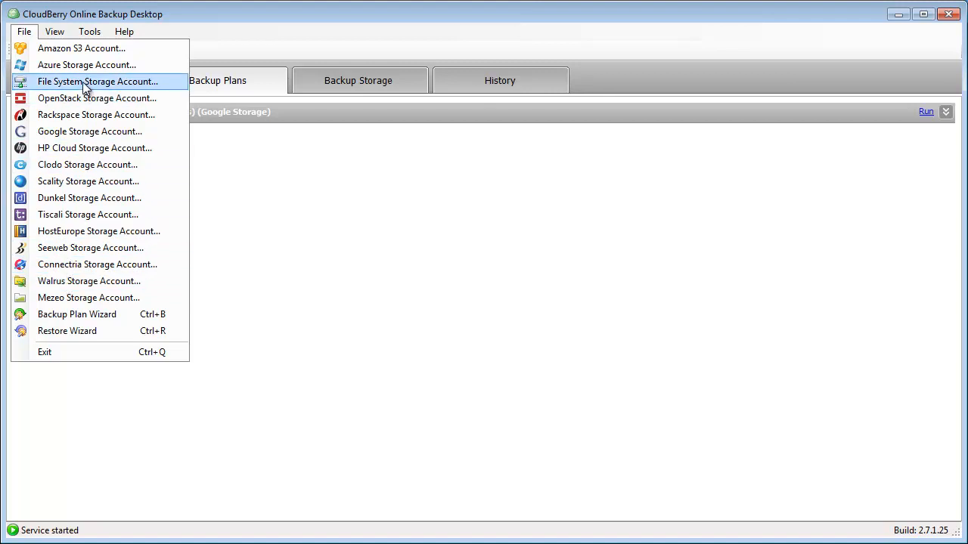
mouse_move(81, 52)
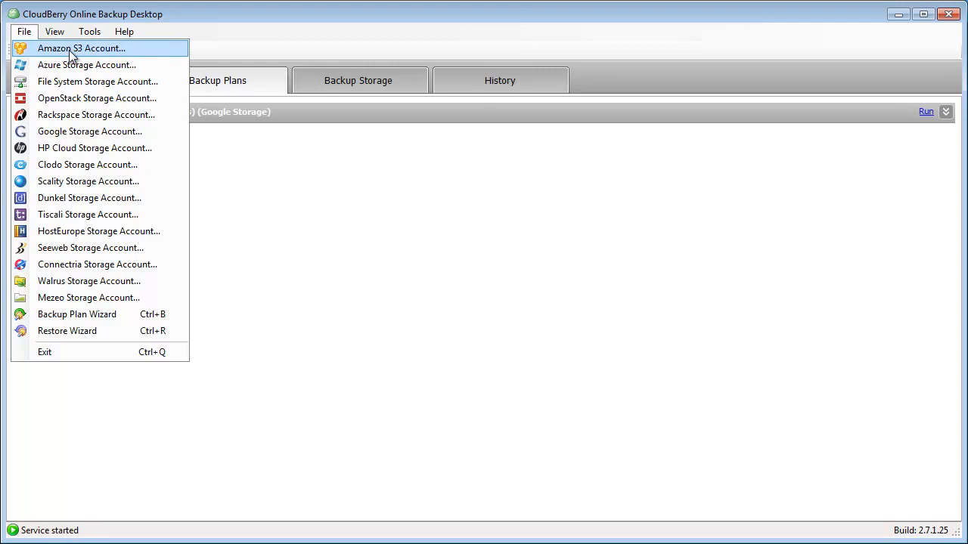
mouse_move(95, 114)
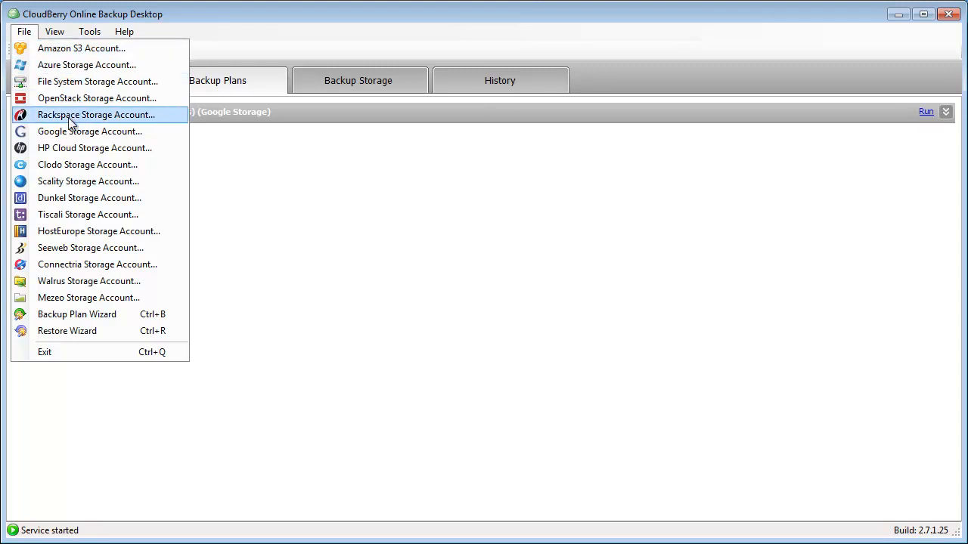
mouse_move(77, 137)
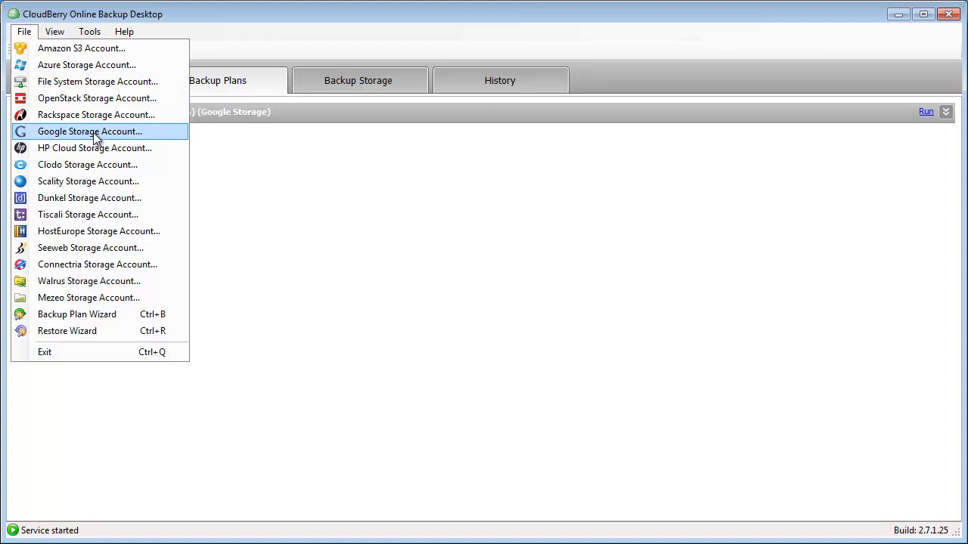
Open the Google Storage accounts list and select the Google-memoQ account.
click(89, 131)
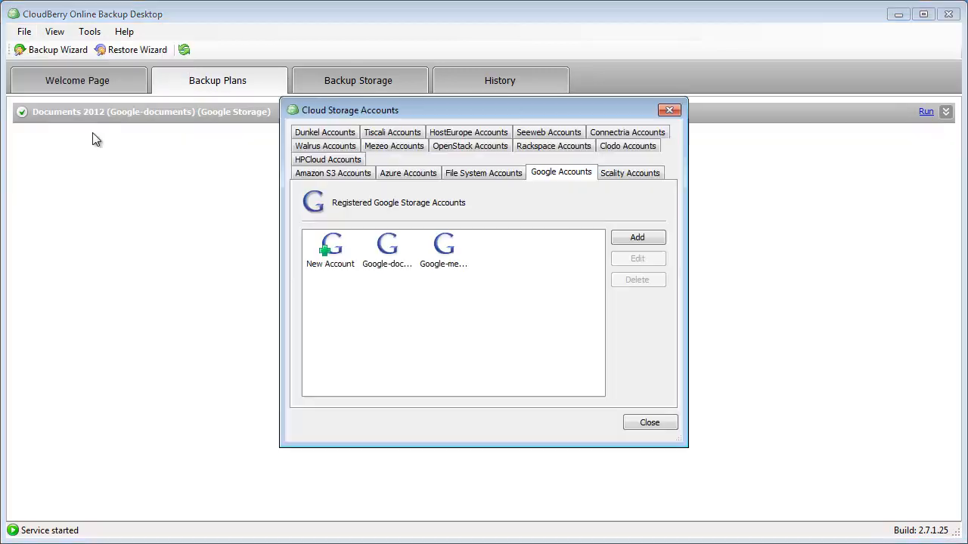
mouse_move(390, 250)
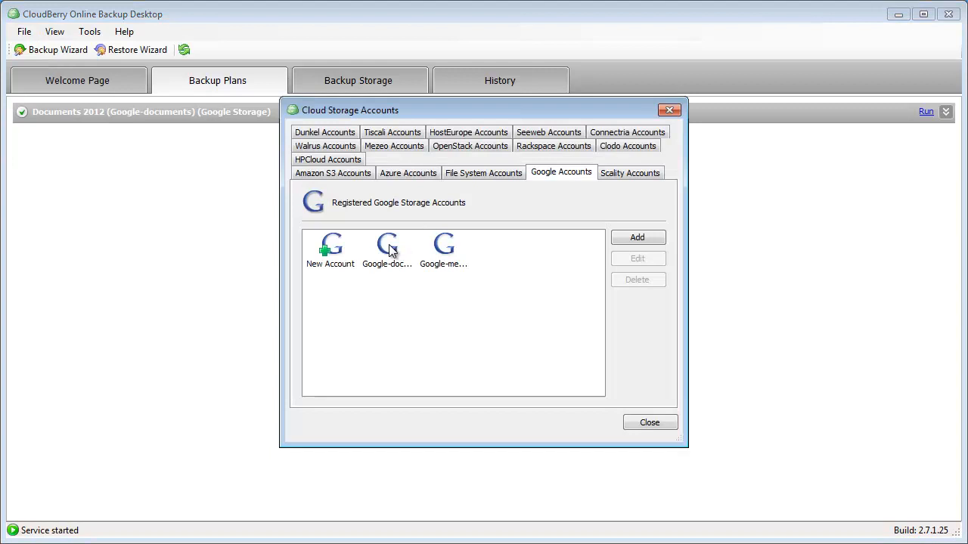
mouse_move(399, 240)
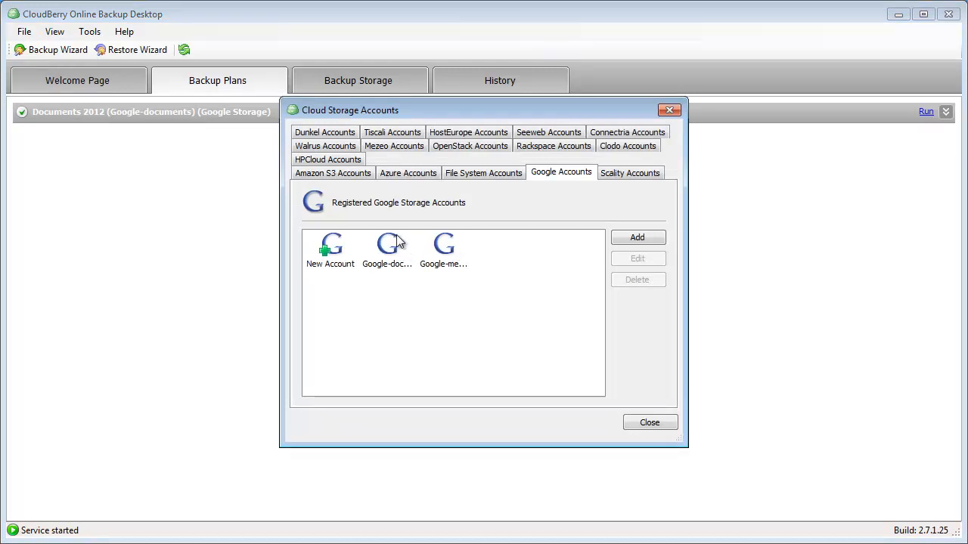
mouse_move(443, 248)
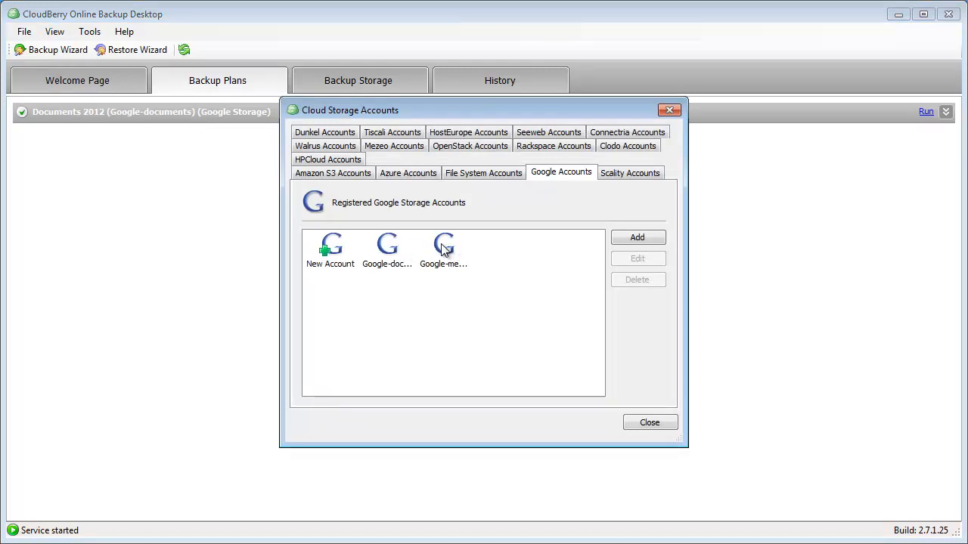
mouse_move(430, 251)
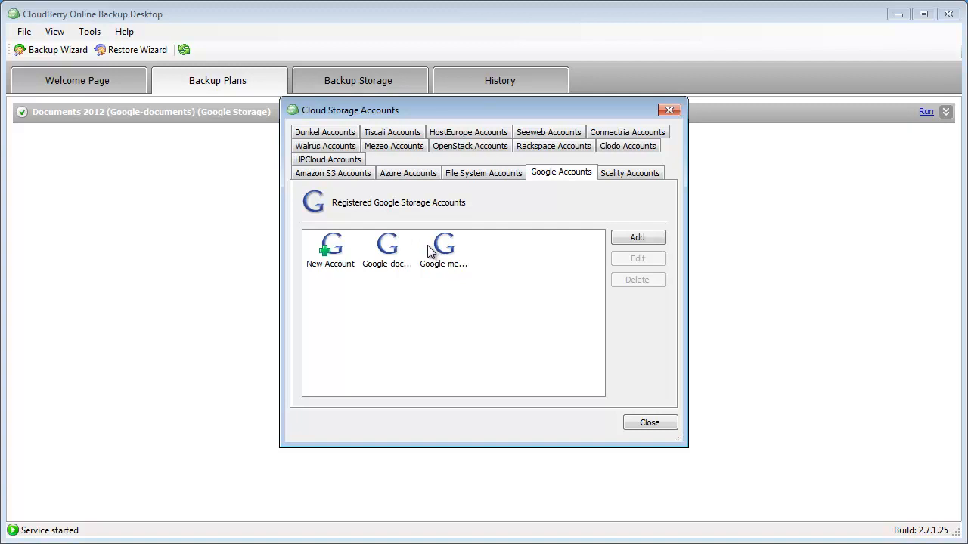
mouse_move(446, 254)
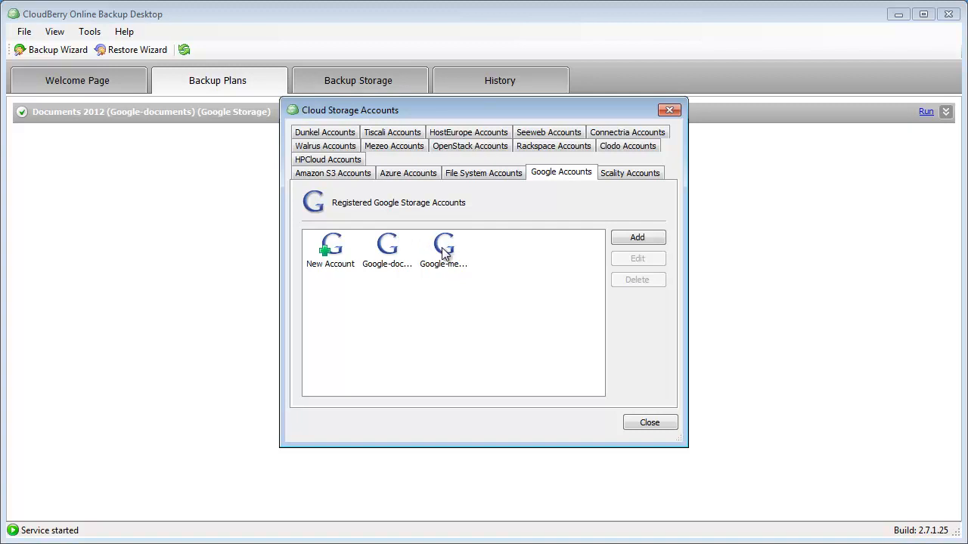
mouse_move(414, 248)
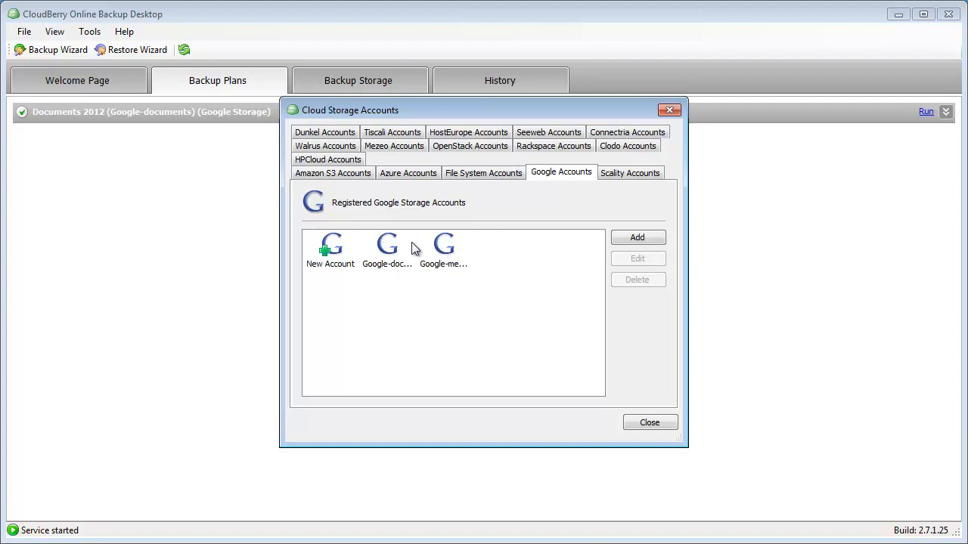
mouse_move(444, 250)
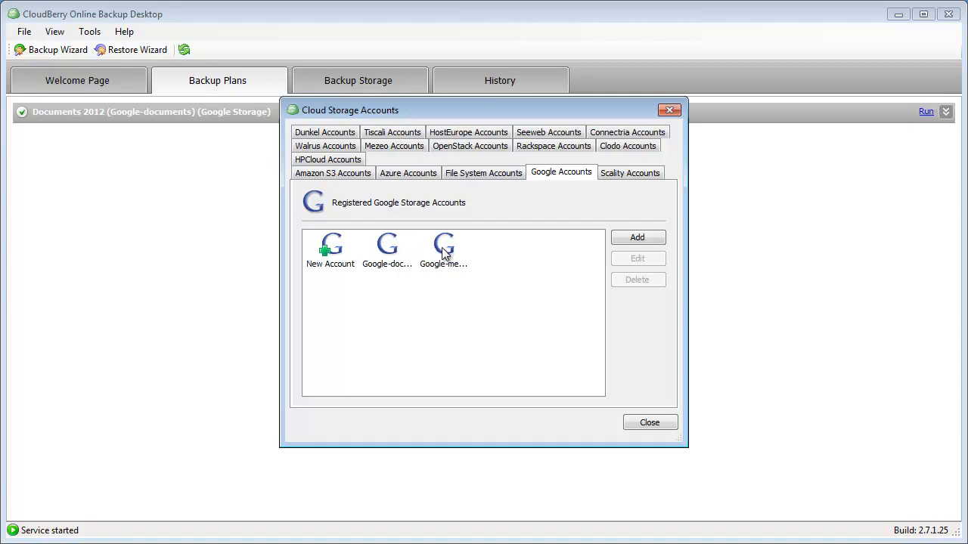
click(444, 250)
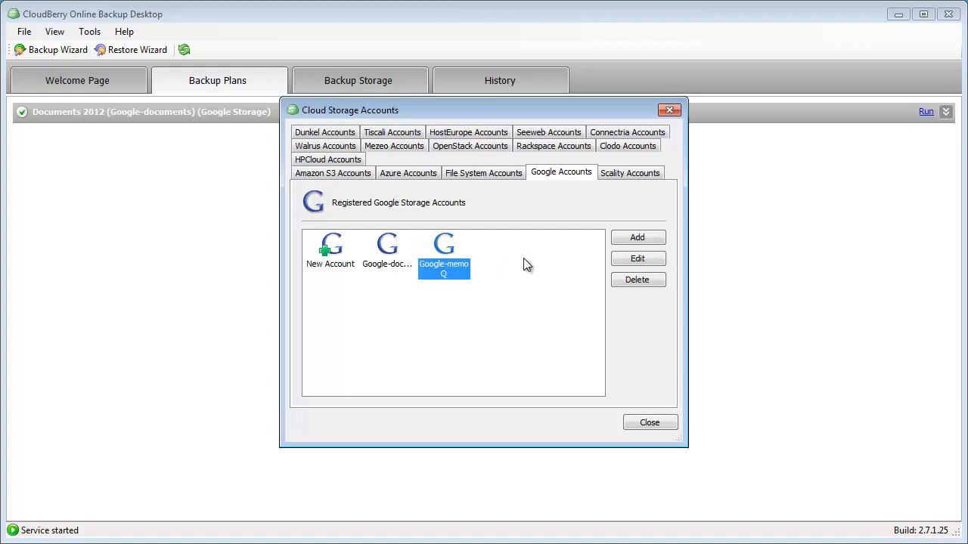
mouse_move(510, 259)
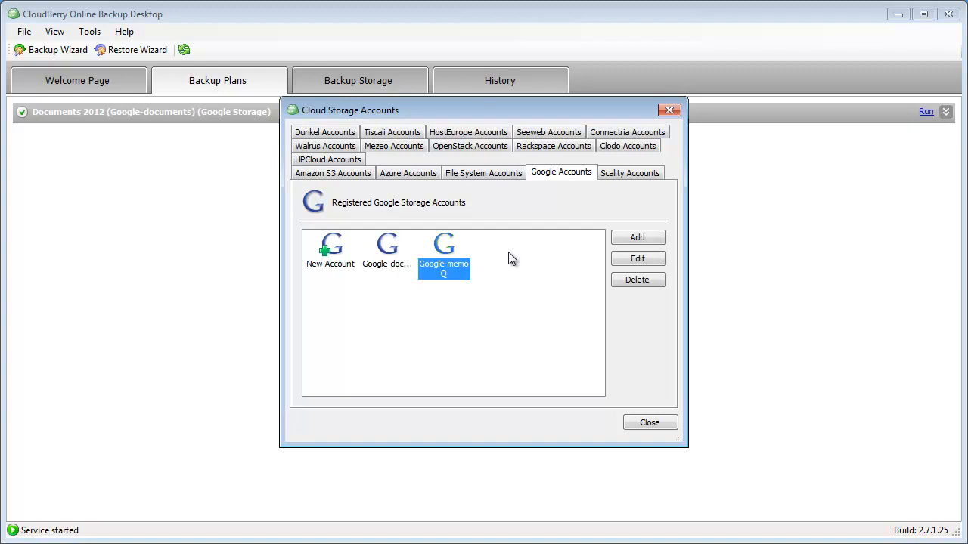
mouse_move(638, 258)
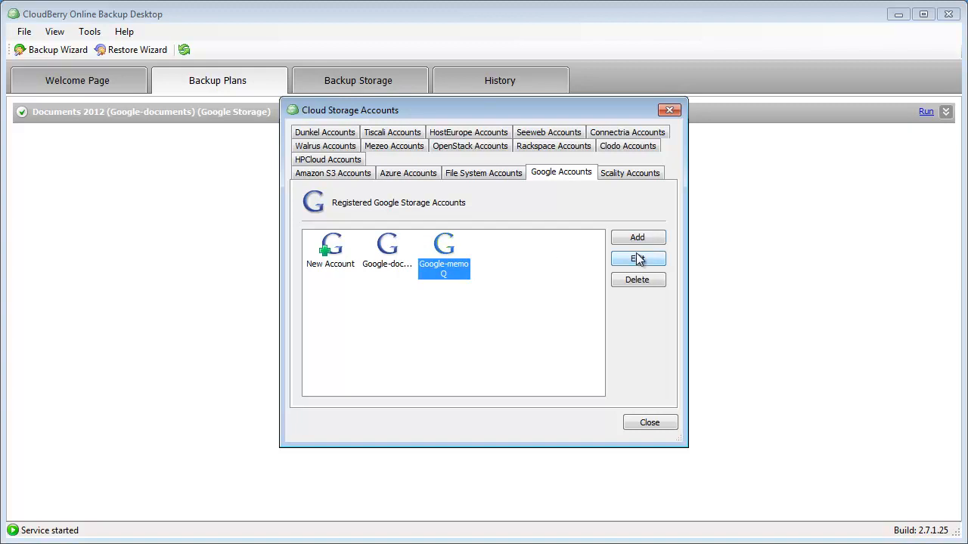
Review the Google-memoQ account settings with the memoq bucket and confirm them.
click(638, 258)
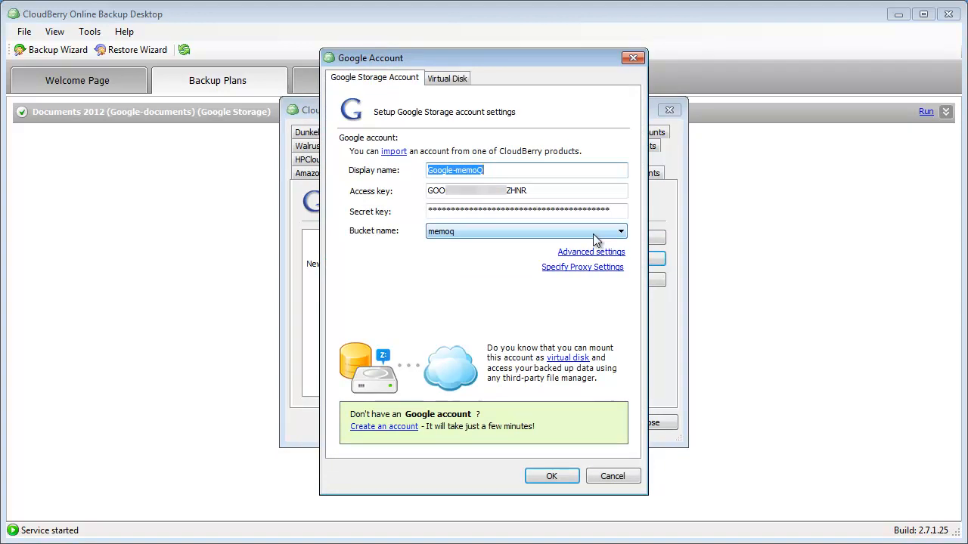
mouse_move(664, 241)
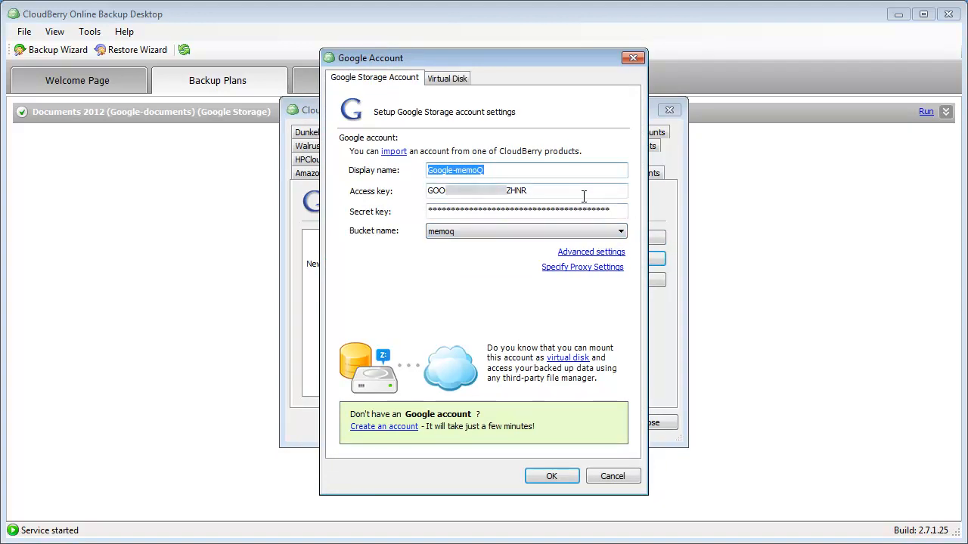
mouse_move(597, 197)
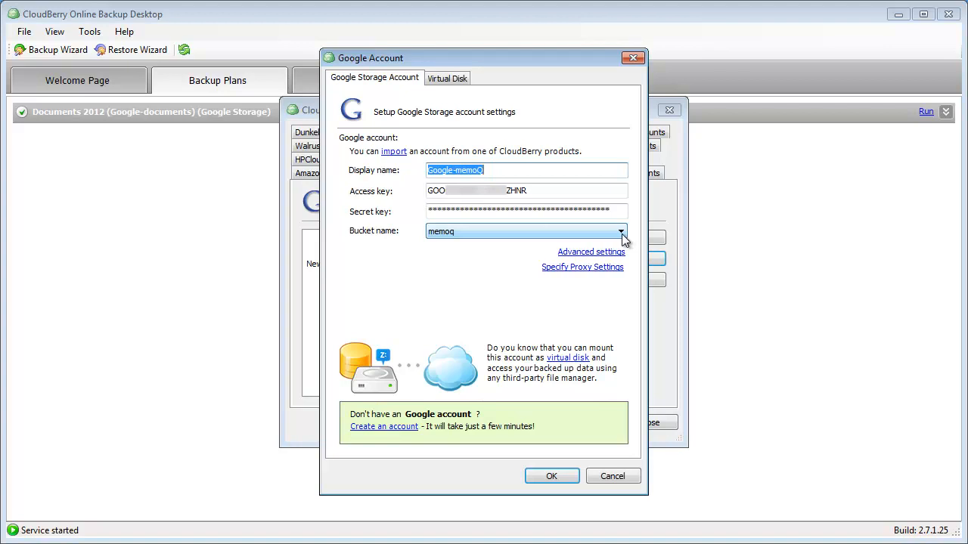
mouse_move(581, 240)
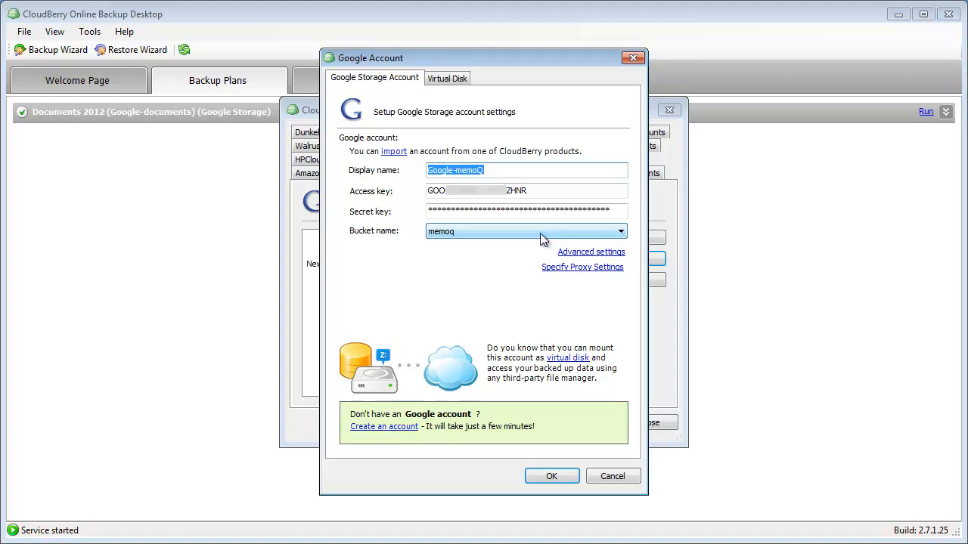
click(551, 476)
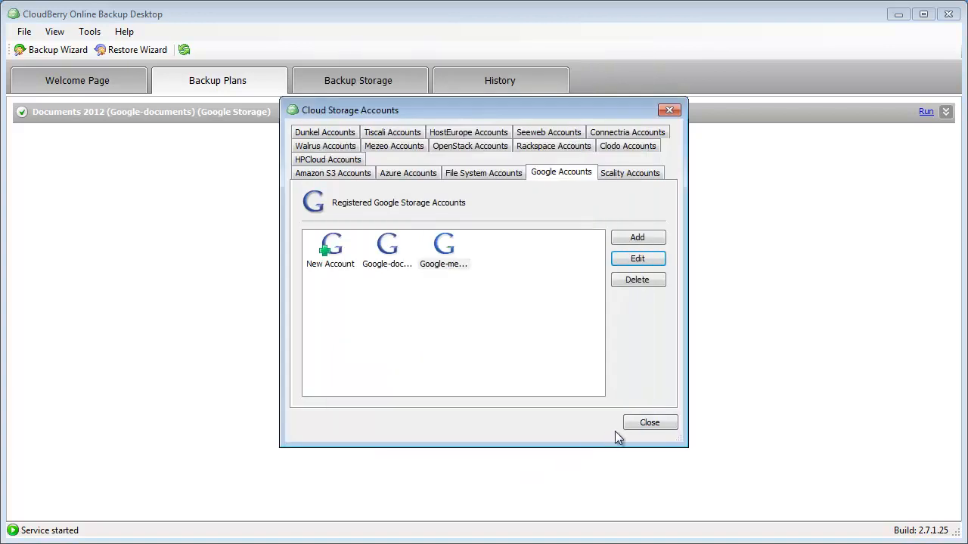
Create a backup plan named memoQ TM's storing to the Google-memoQ account.
click(650, 423)
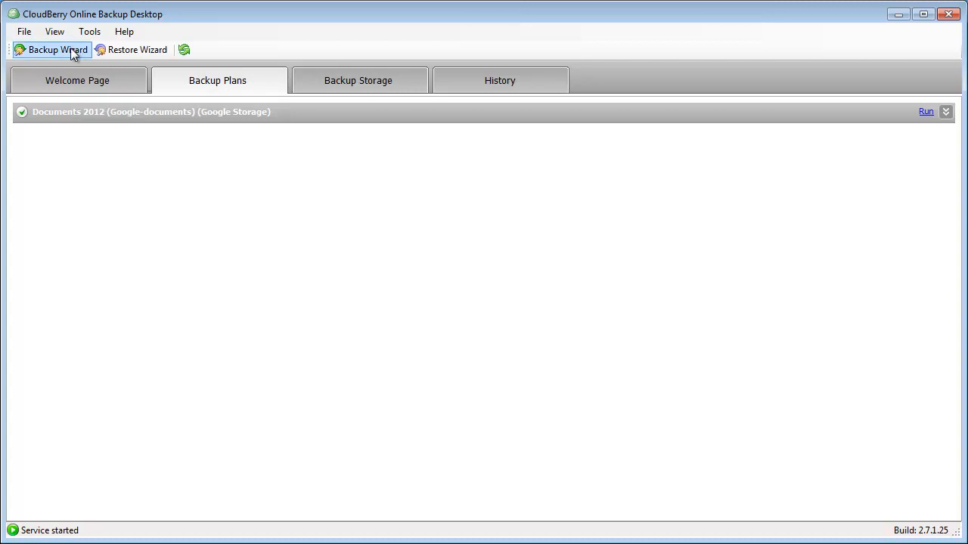
click(53, 50)
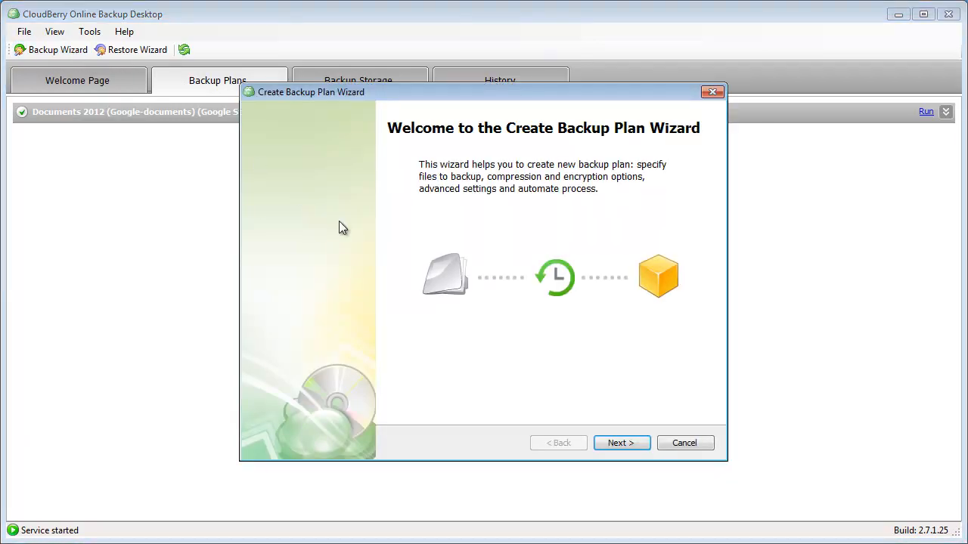
click(622, 443)
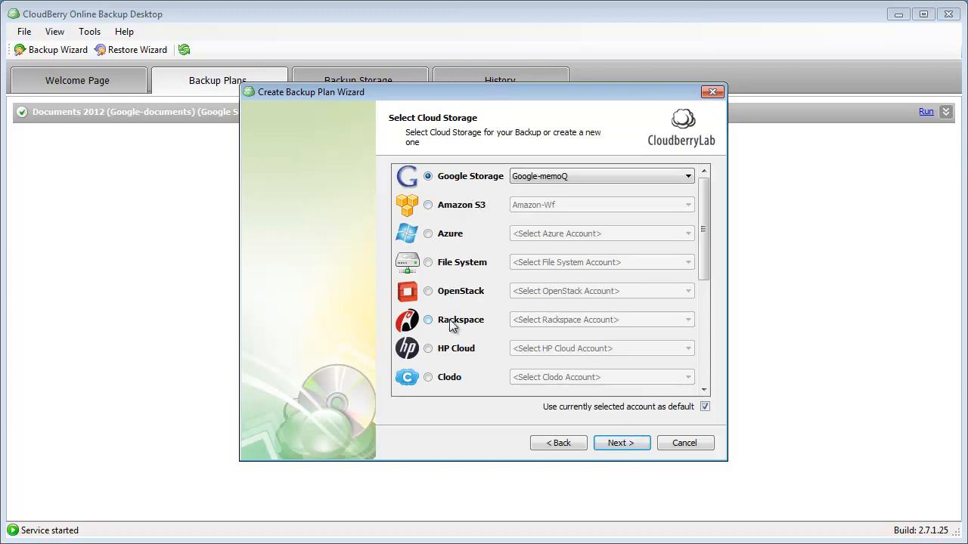
mouse_move(459, 235)
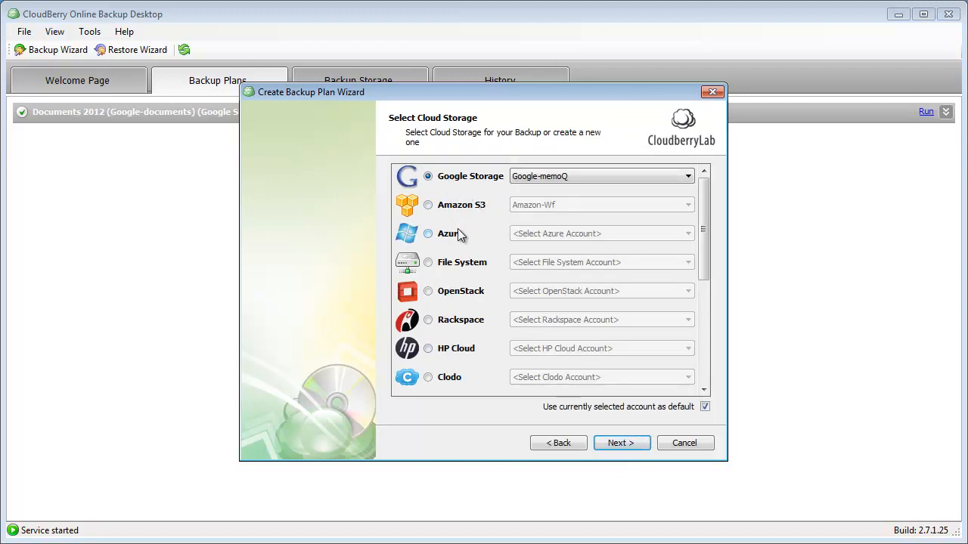
mouse_move(469, 198)
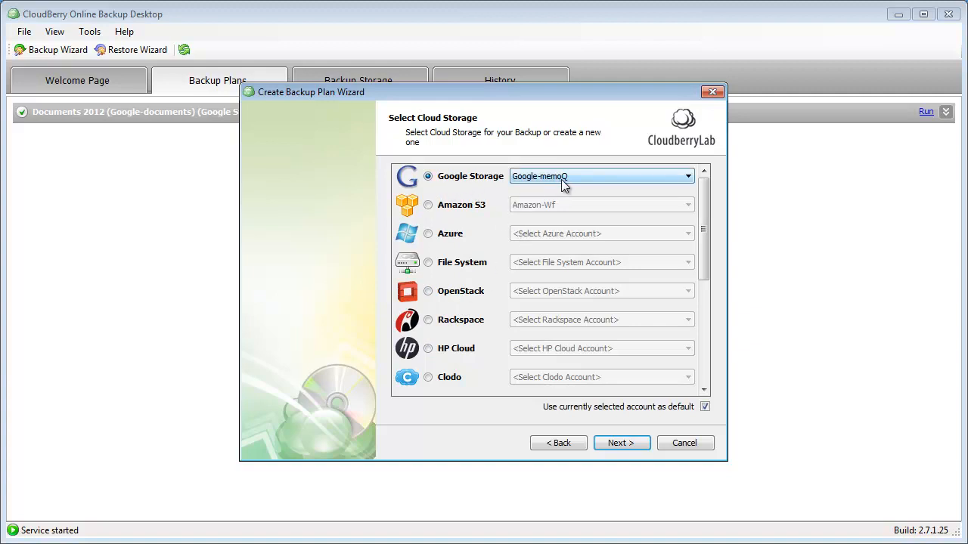
mouse_move(582, 191)
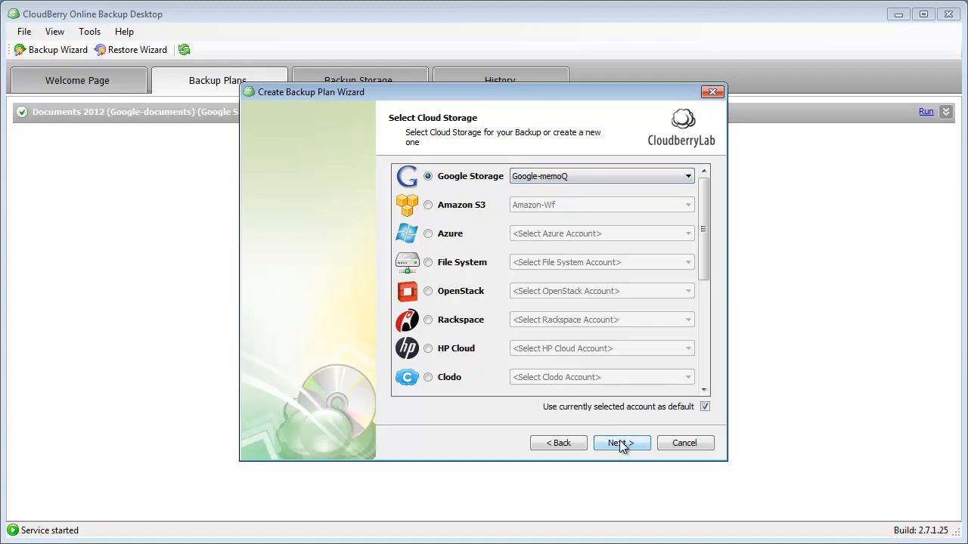
click(621, 443)
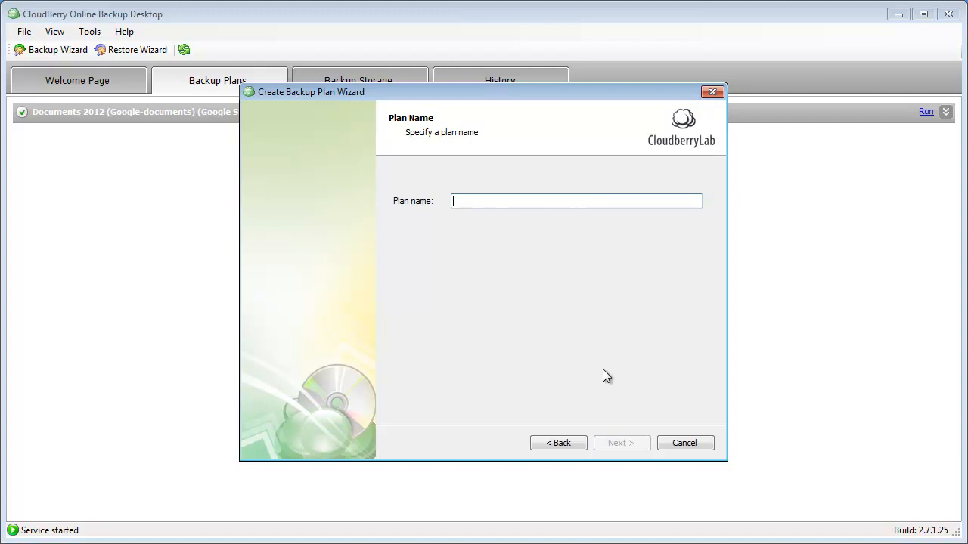
text(memoQ TM's)
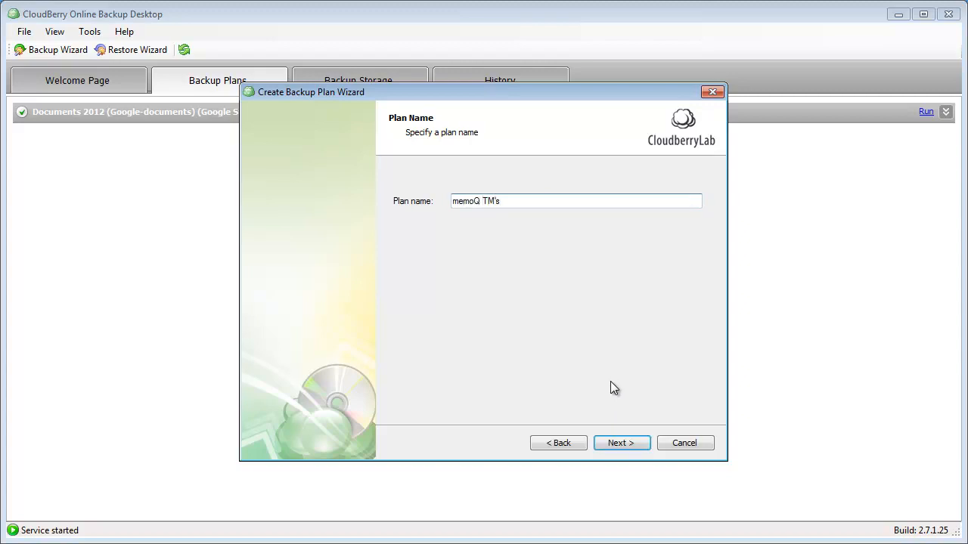
click(622, 443)
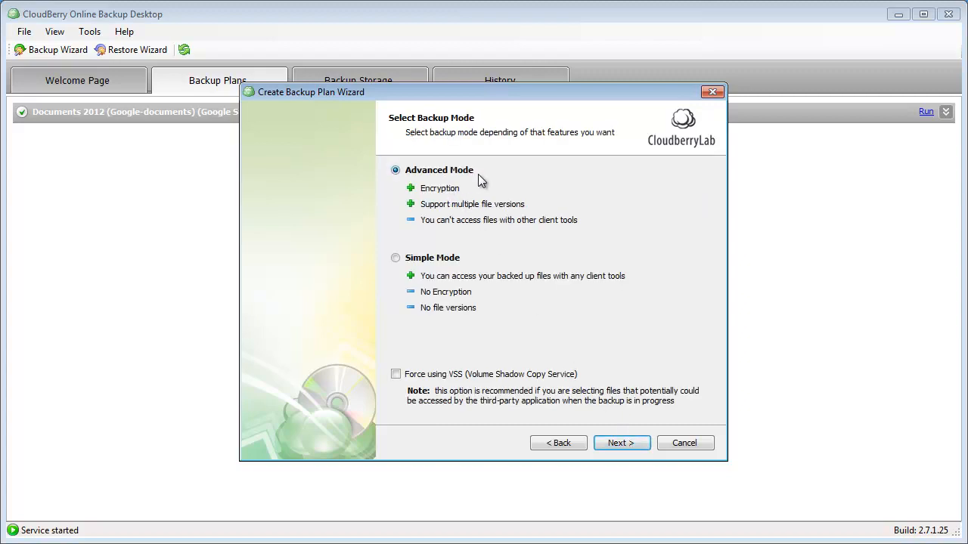
mouse_move(464, 191)
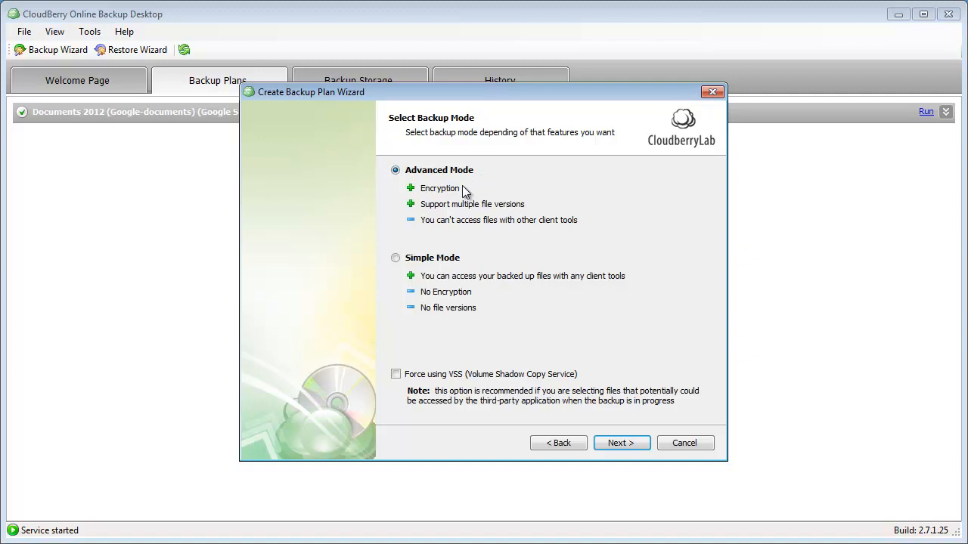
mouse_move(523, 218)
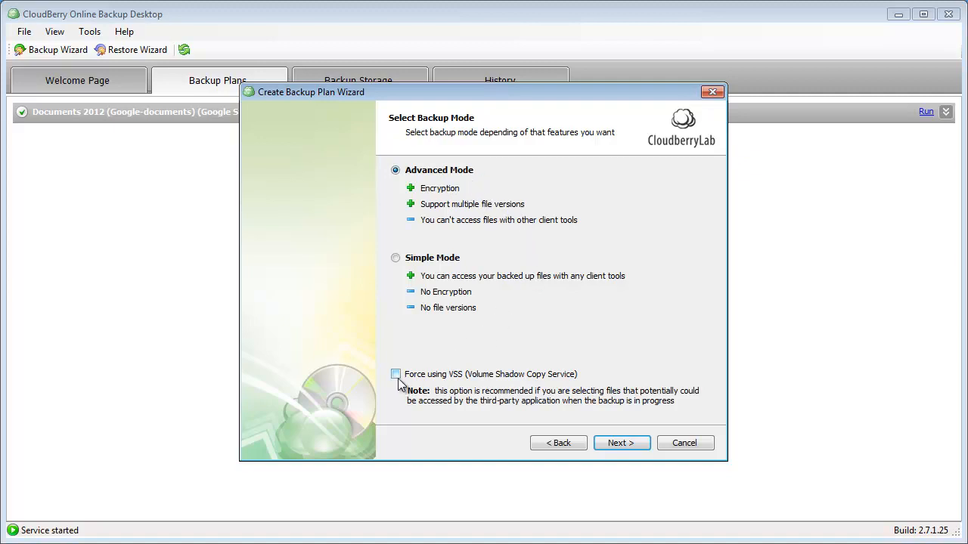
Keep Advanced Mode and enable Force using VSS before continuing.
click(397, 374)
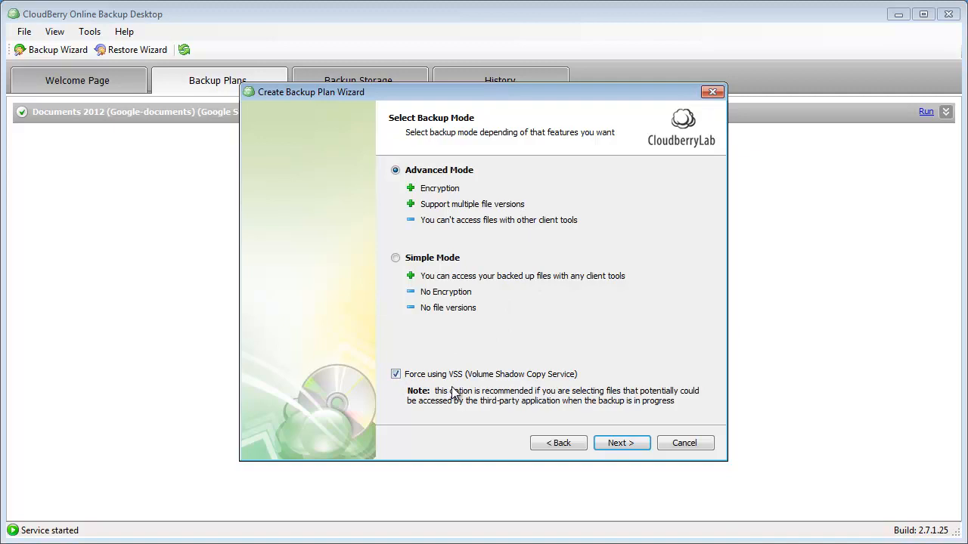
mouse_move(487, 387)
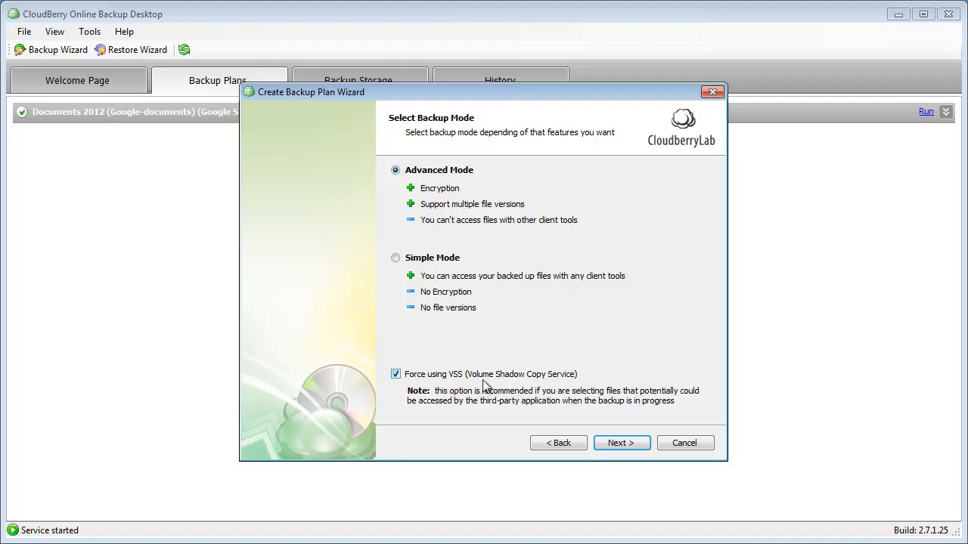
mouse_move(561, 378)
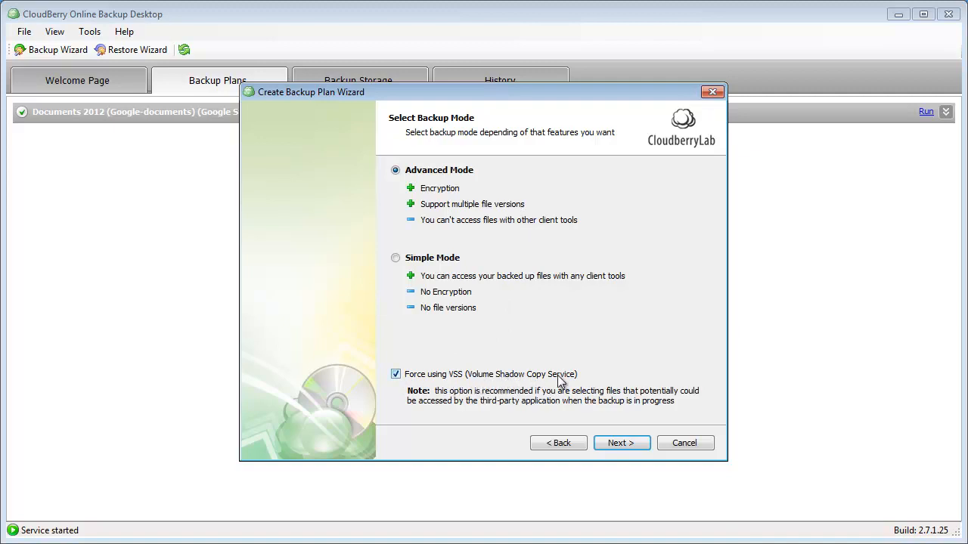
mouse_move(639, 352)
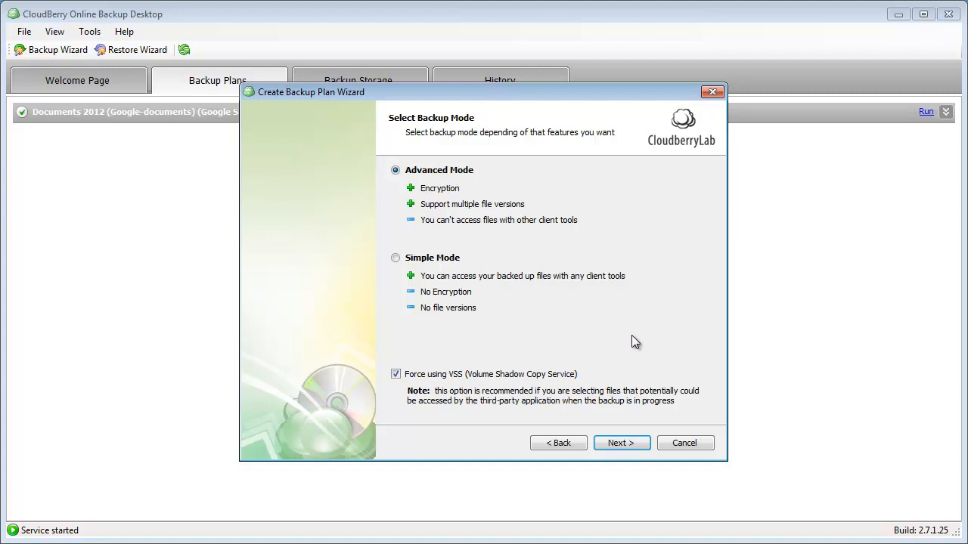
mouse_move(631, 339)
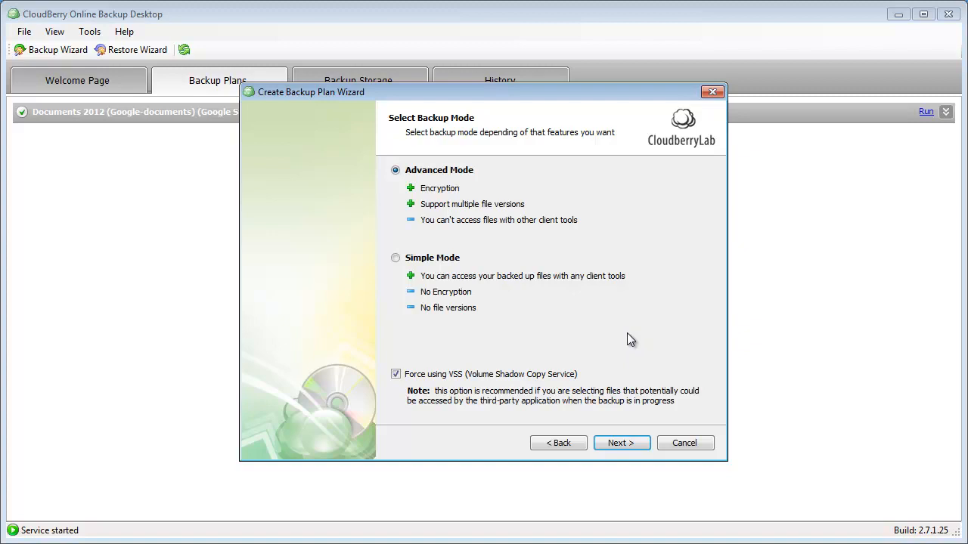
mouse_move(624, 339)
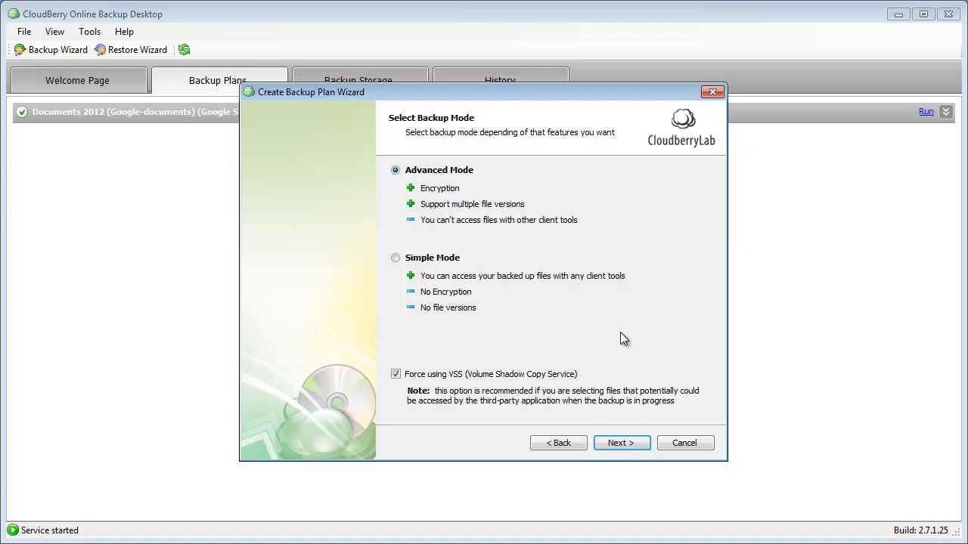
mouse_move(491, 339)
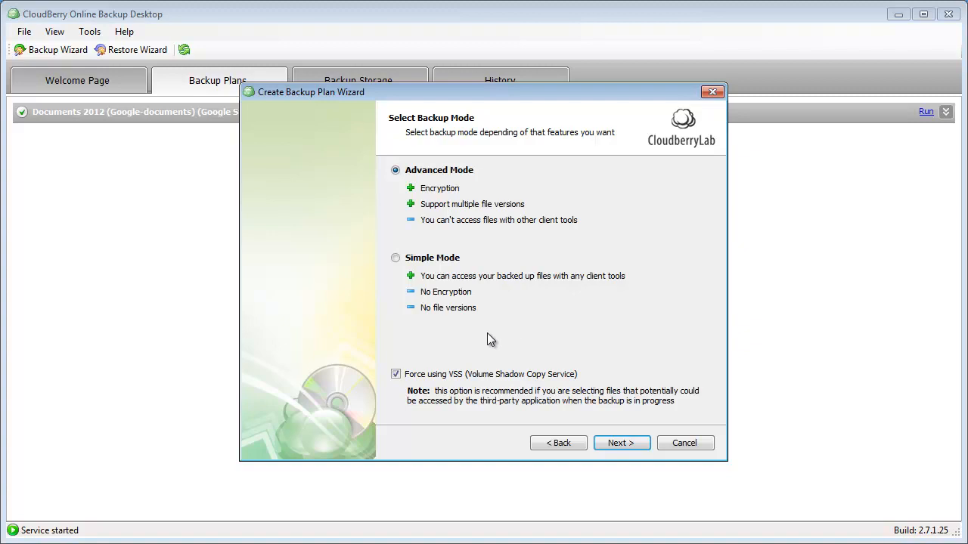
mouse_move(437, 365)
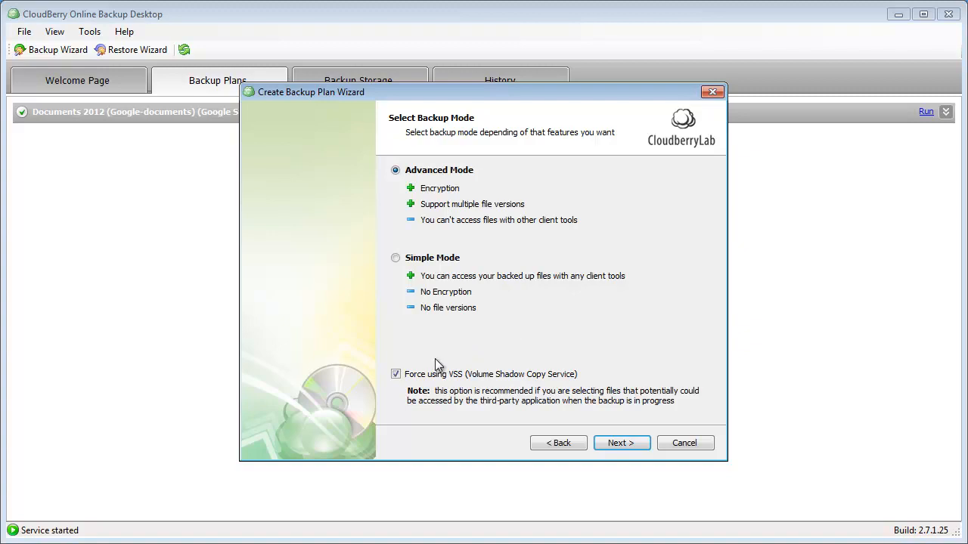
mouse_move(505, 345)
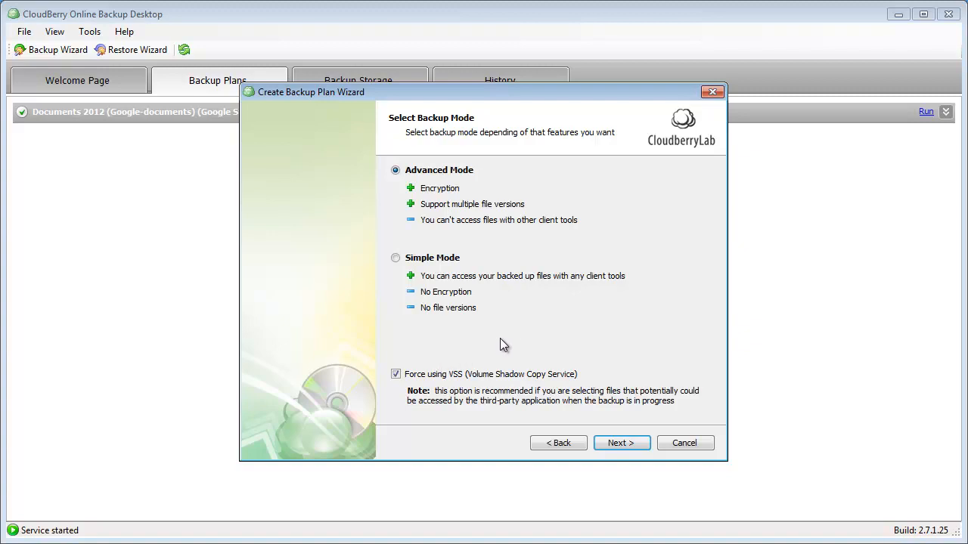
mouse_move(527, 337)
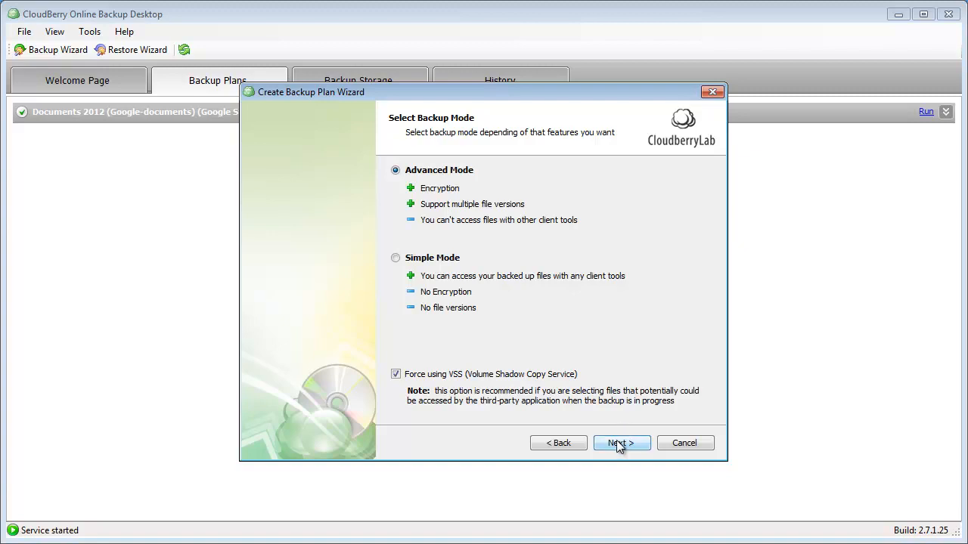
click(622, 444)
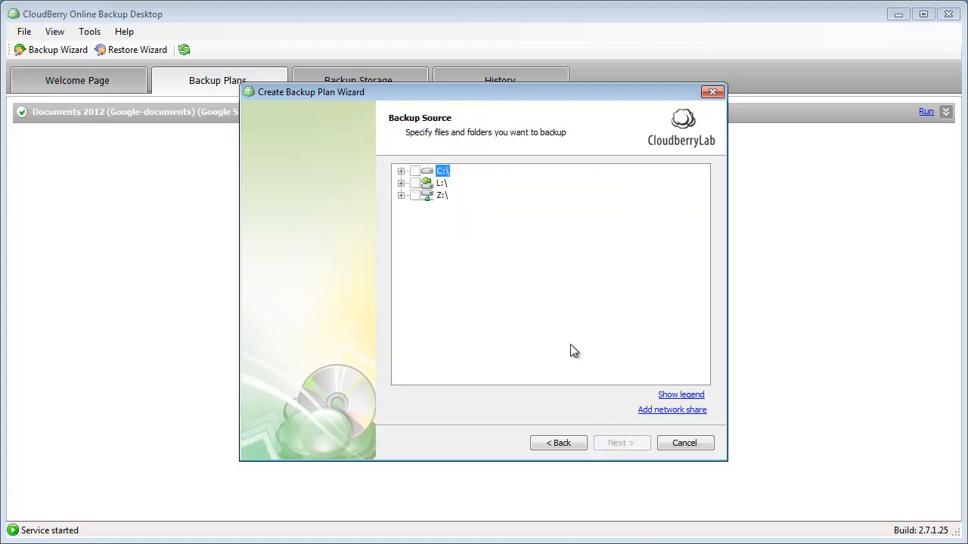
Under C:\ProgramData\MemoQ, include Translation Memories and the settings files AppPreferences.xml through UnicodeJamo.dat.
click(402, 170)
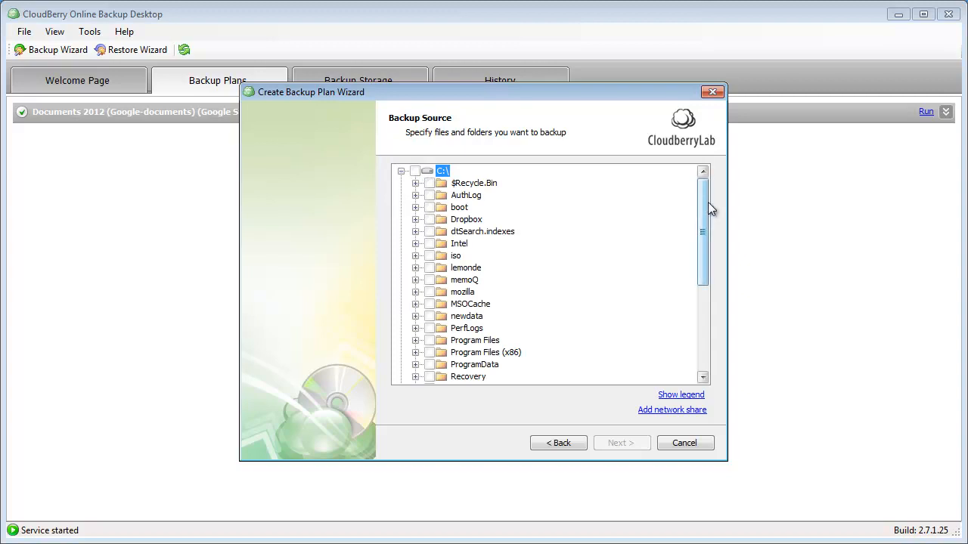
scroll(down, 3)
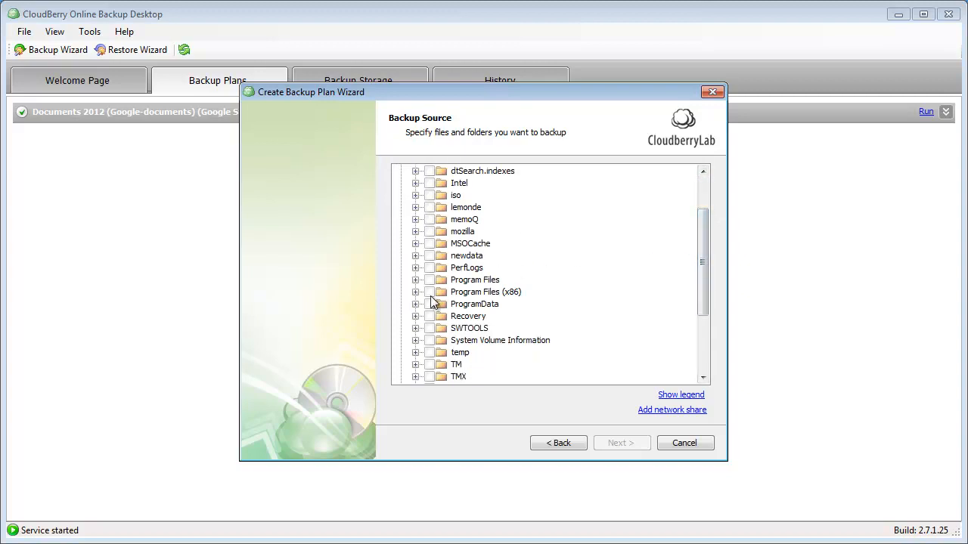
click(415, 304)
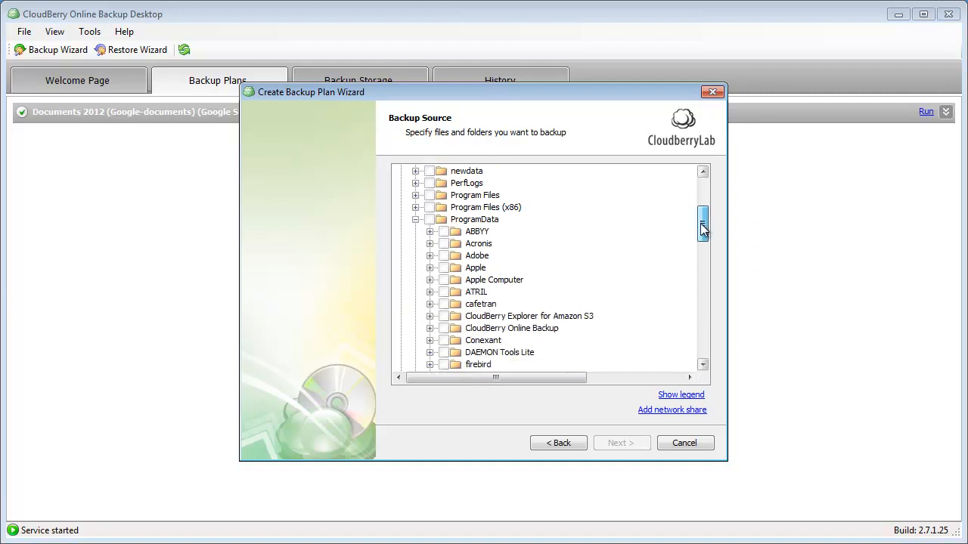
scroll(down, 3)
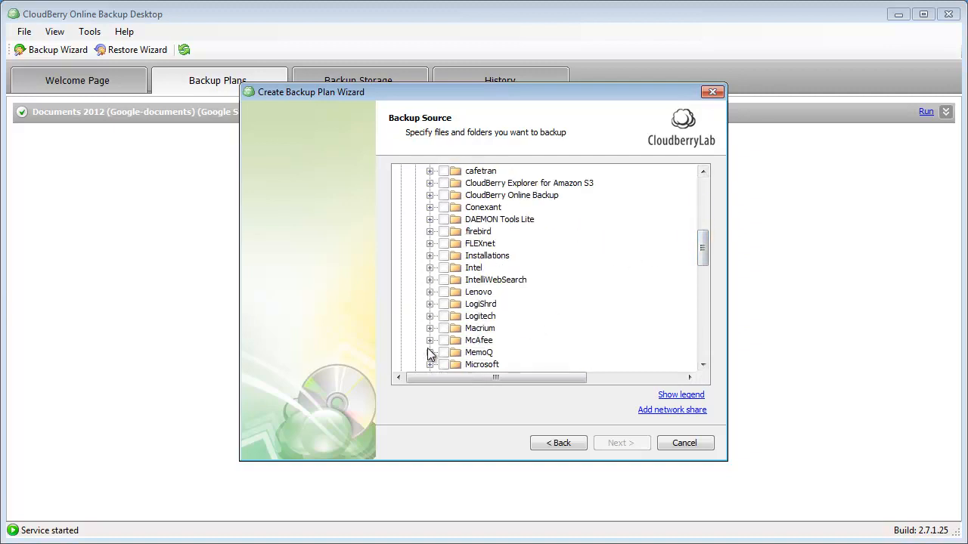
click(430, 353)
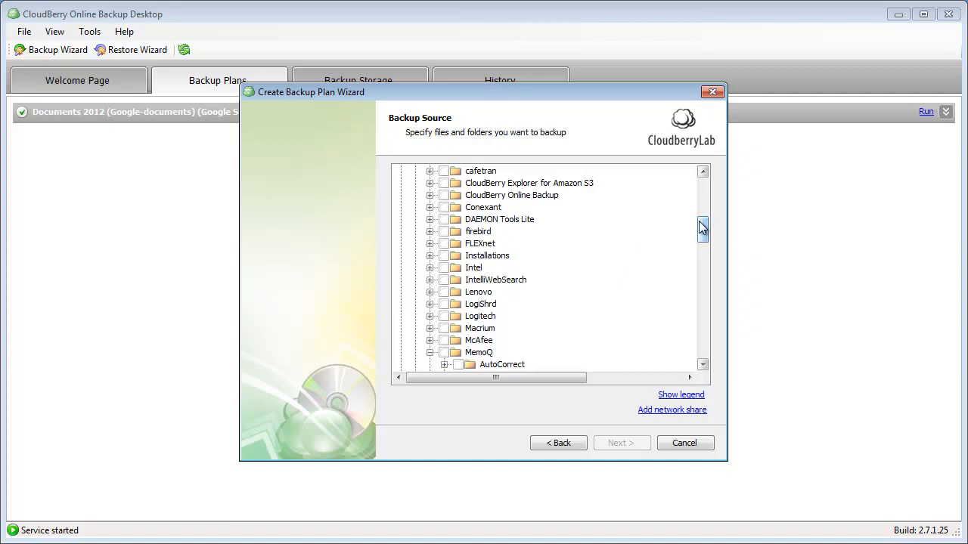
scroll(down, 3)
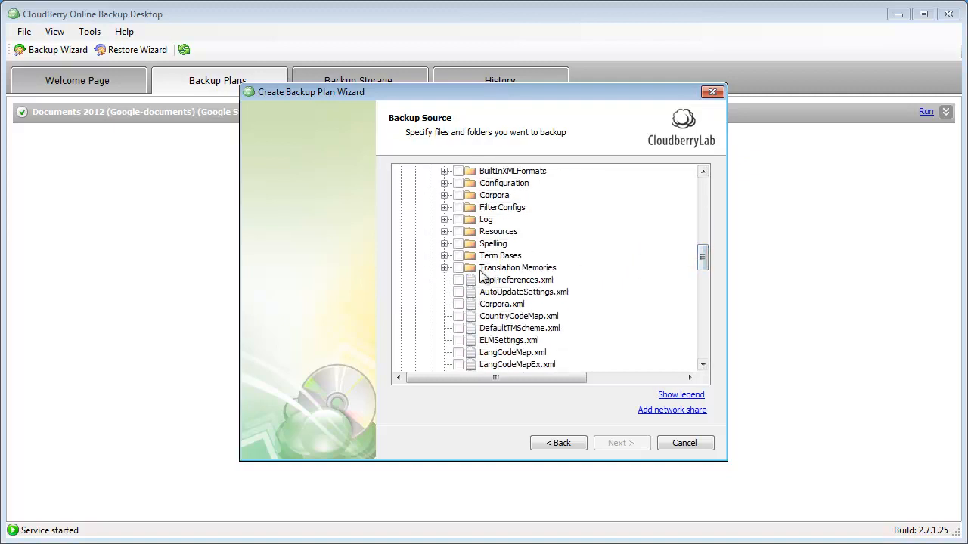
click(459, 268)
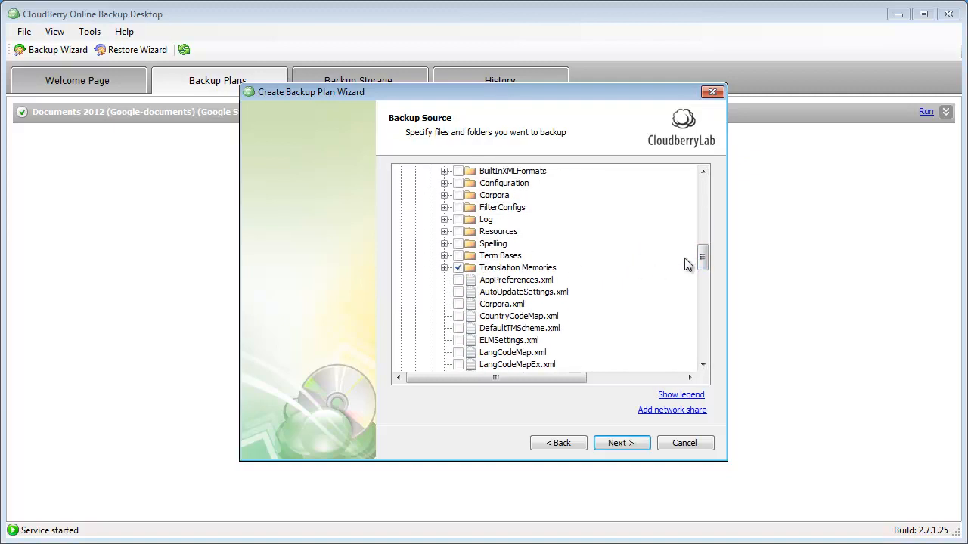
scroll(down, 3)
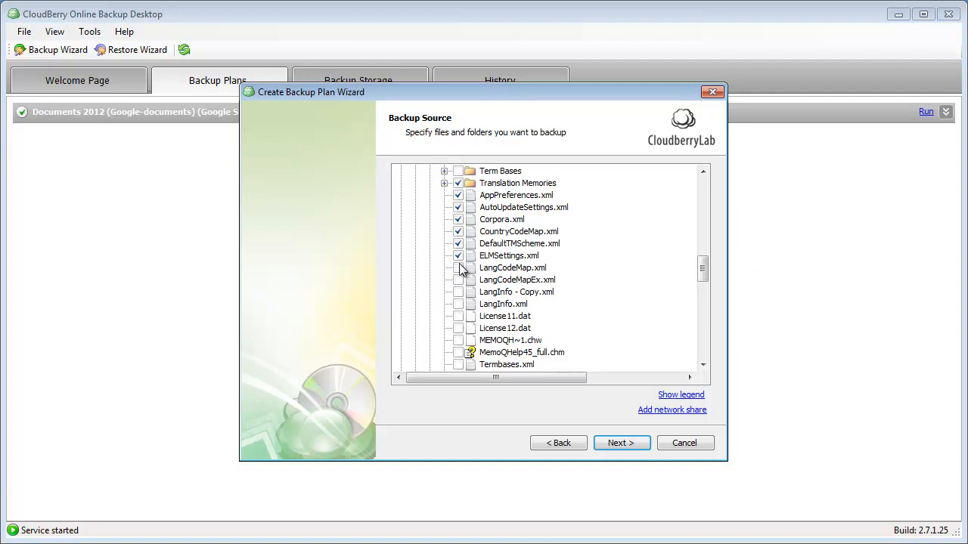
click(459, 267)
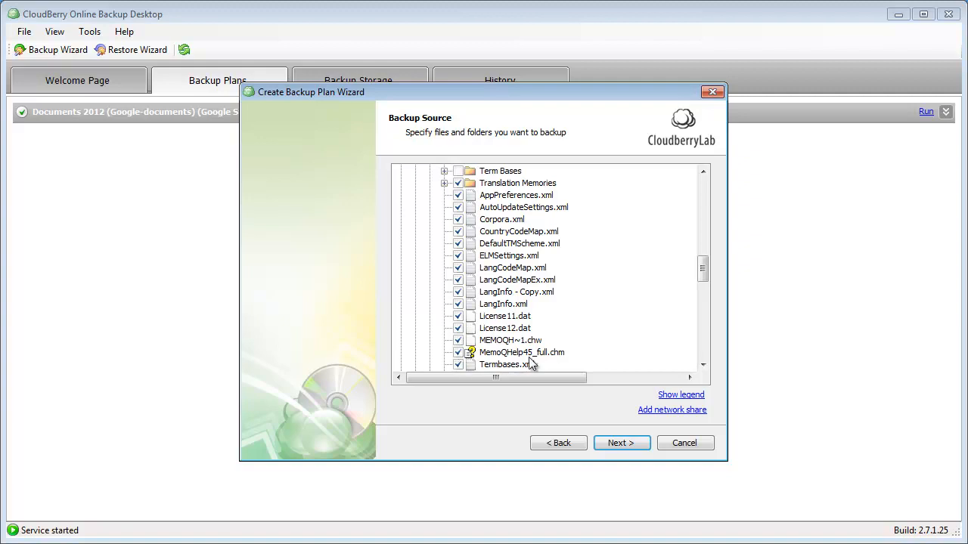
scroll(down, 3)
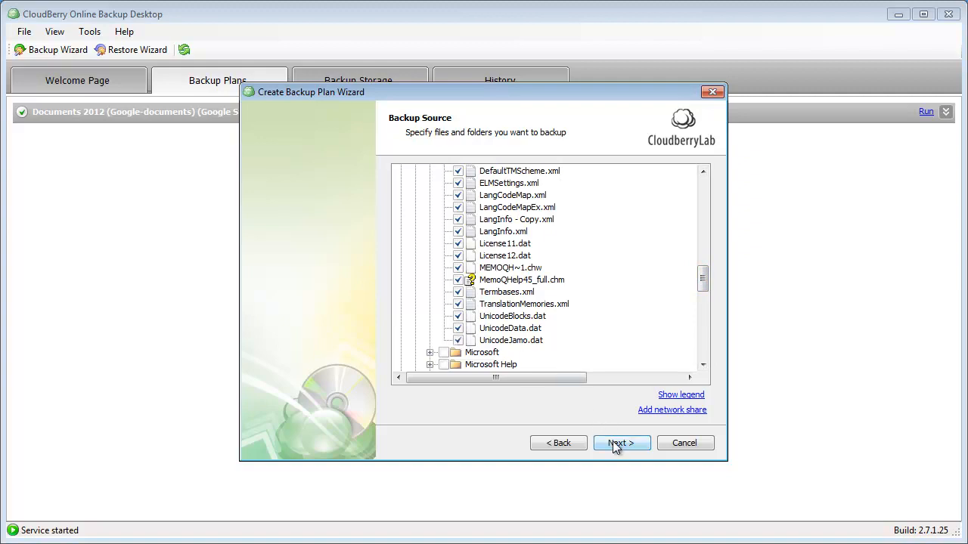
click(622, 443)
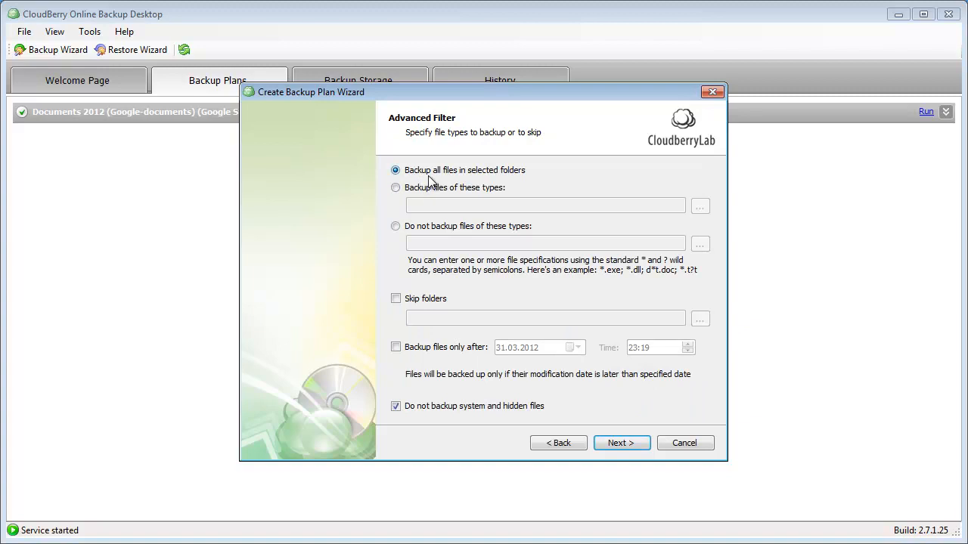
mouse_move(531, 182)
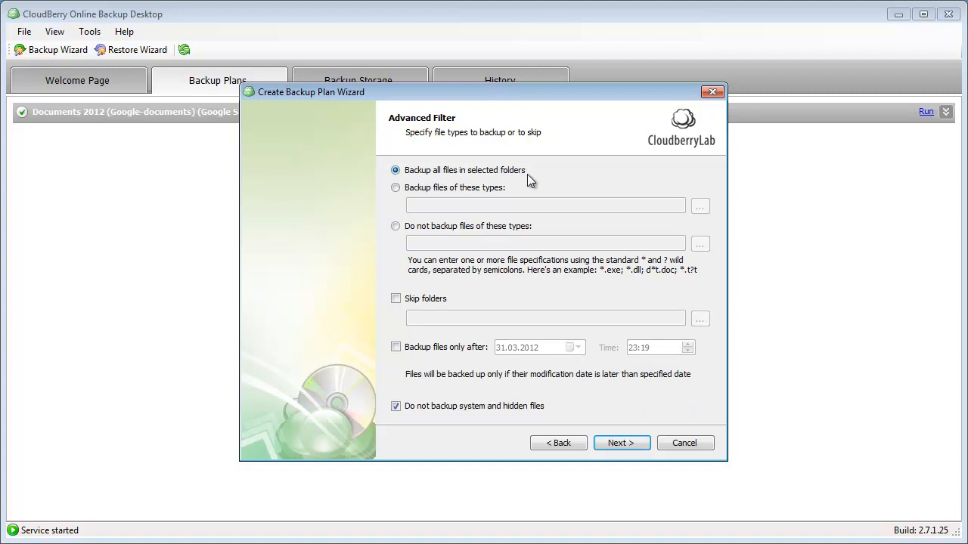
Leave 'Backup all files in selected folders' chosen and advance past the filter page.
click(622, 443)
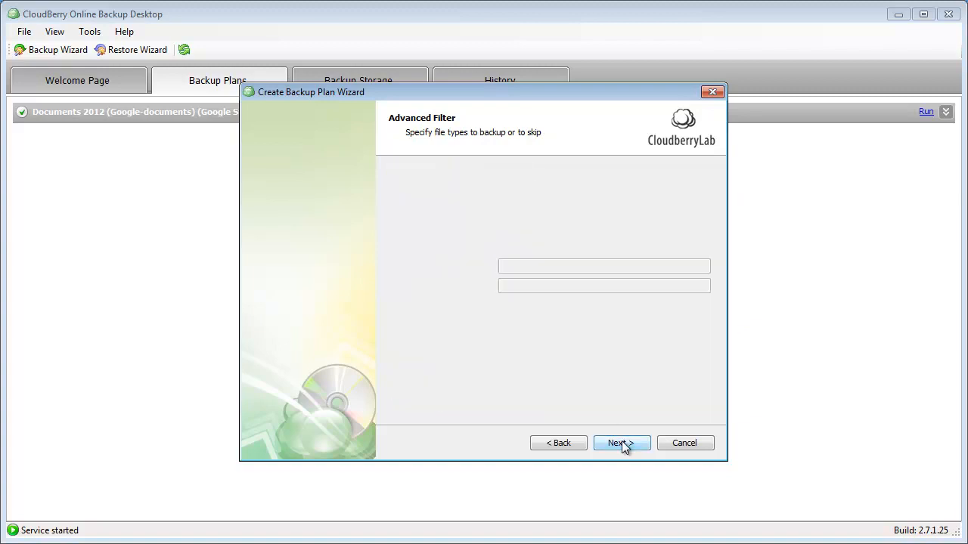
click(622, 443)
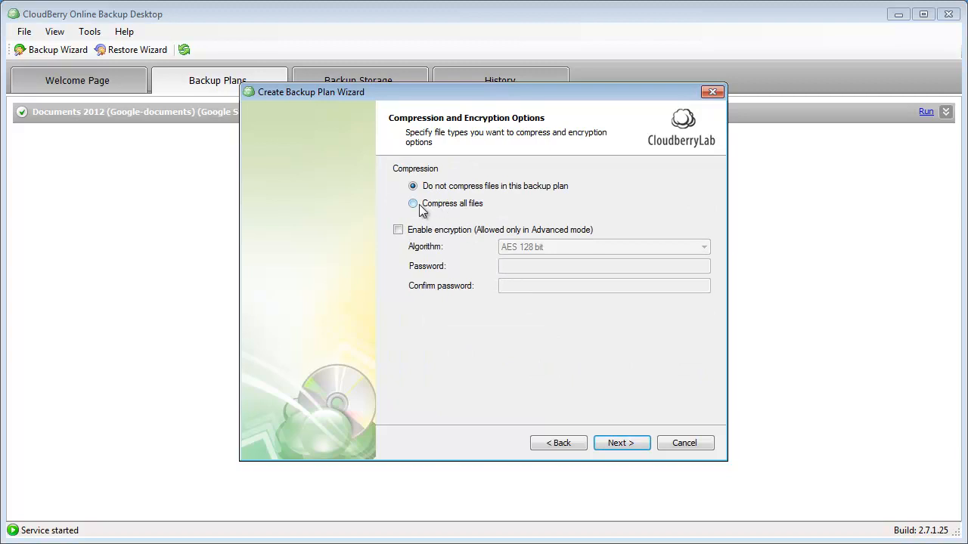
Enable 'Compress all files' and password-protected AES 128 bit encryption.
click(413, 203)
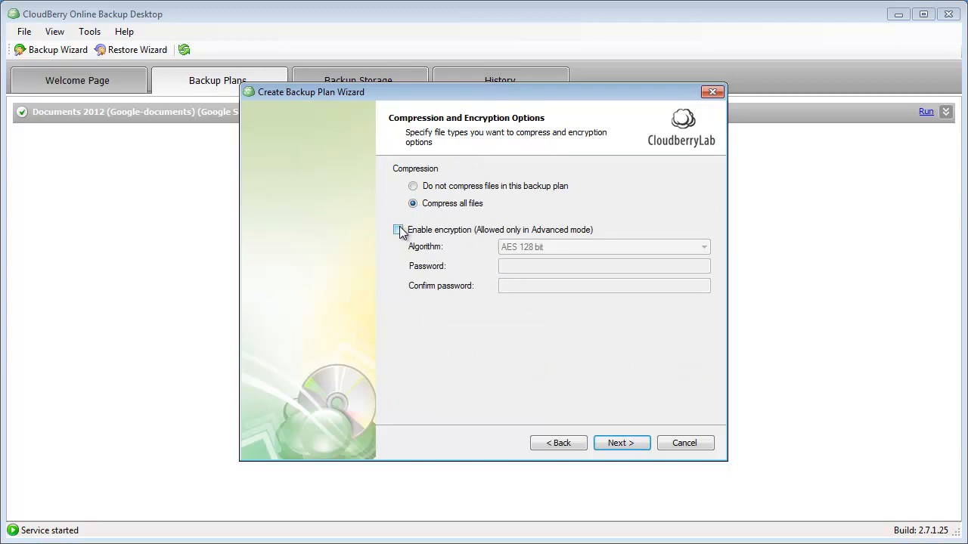
click(398, 229)
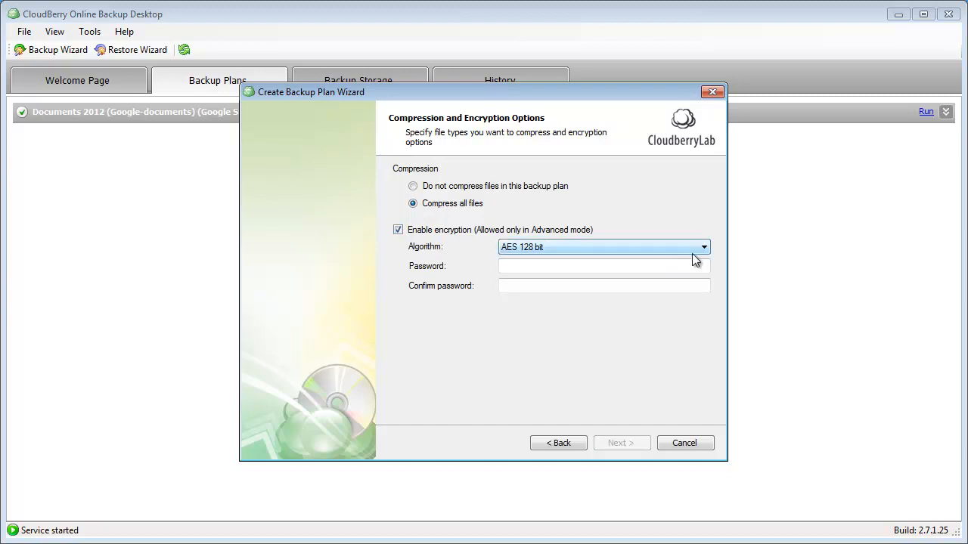
click(702, 246)
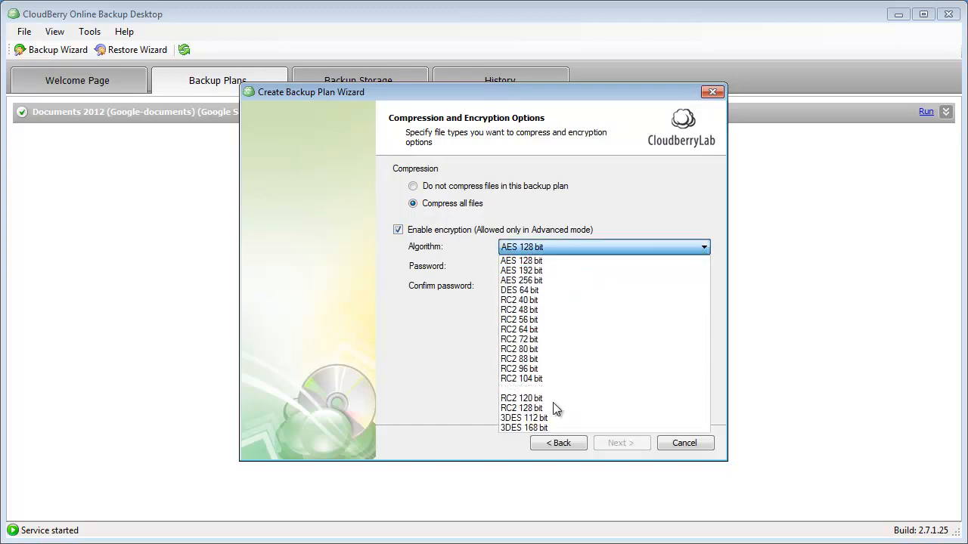
mouse_move(545, 290)
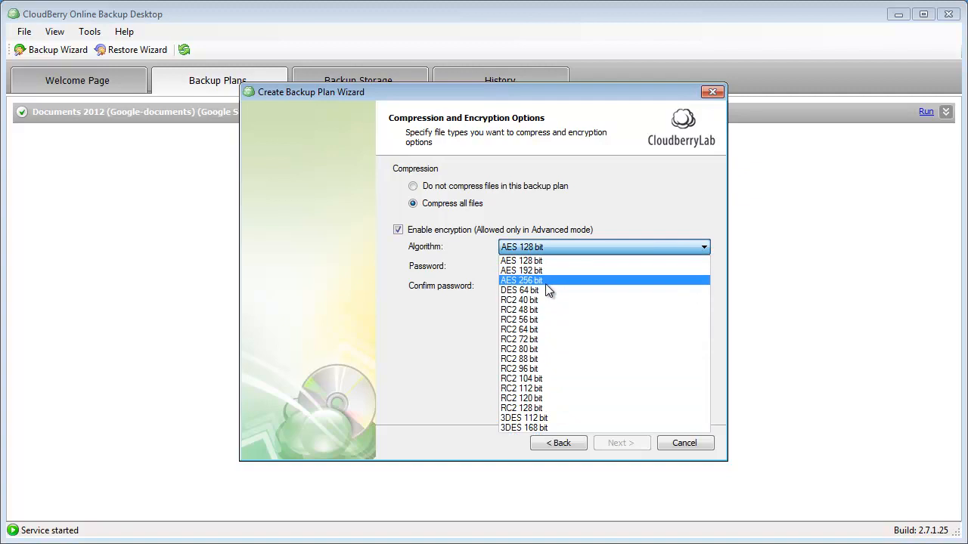
mouse_move(537, 260)
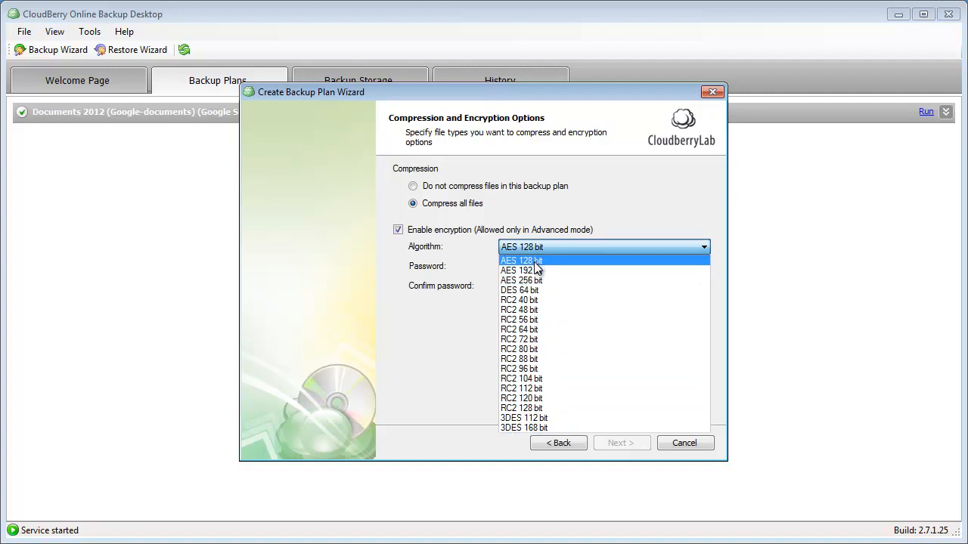
click(520, 260)
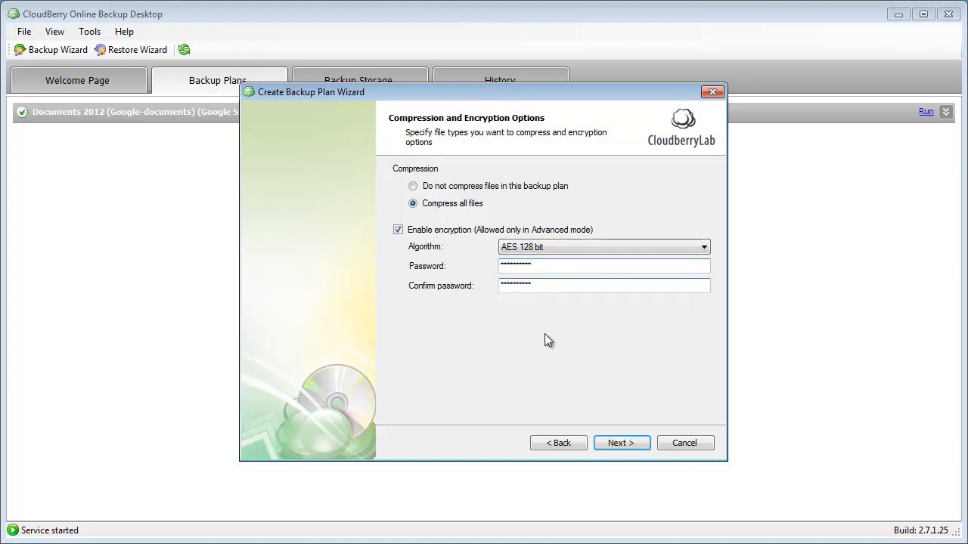
click(621, 443)
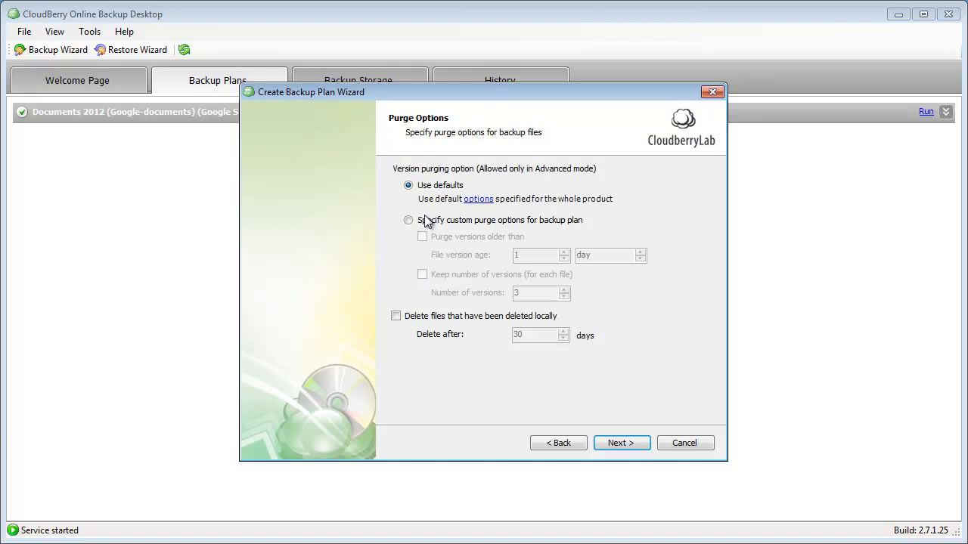
Set custom purge: versions older than 1 month, locally deleted files after 30 days.
click(408, 220)
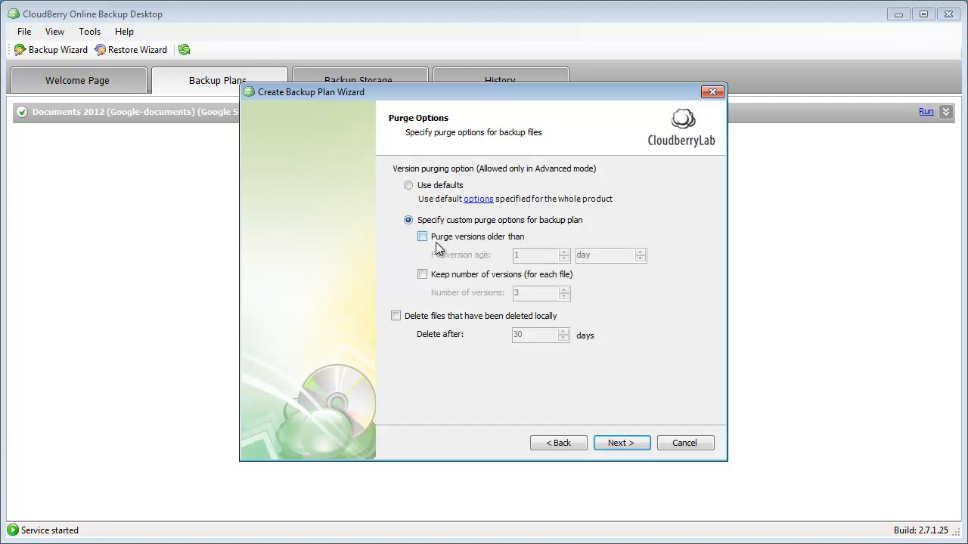
click(422, 237)
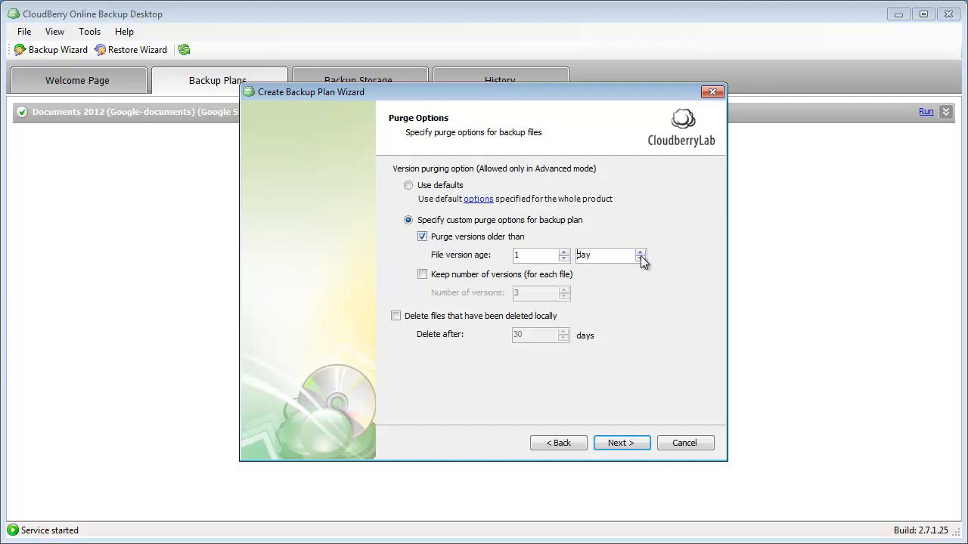
click(640, 251)
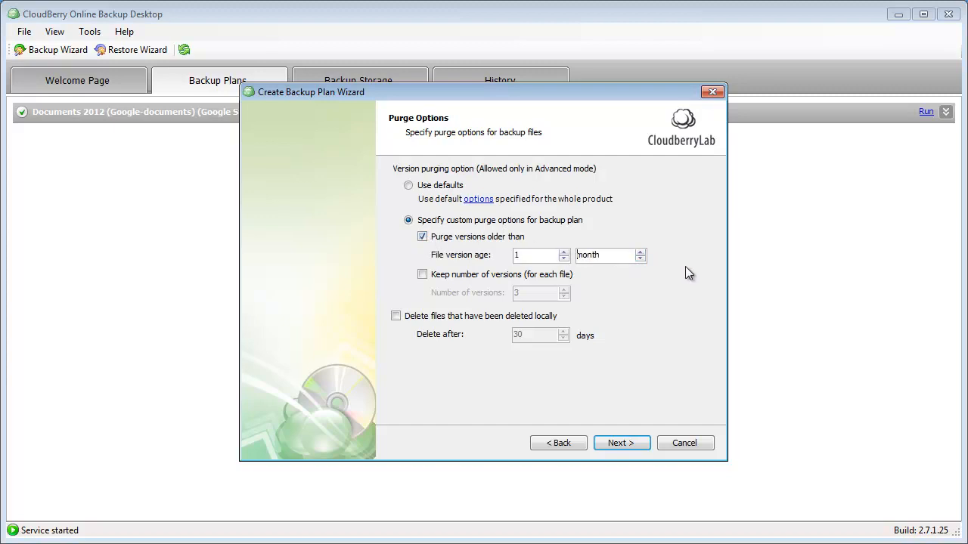
mouse_move(626, 270)
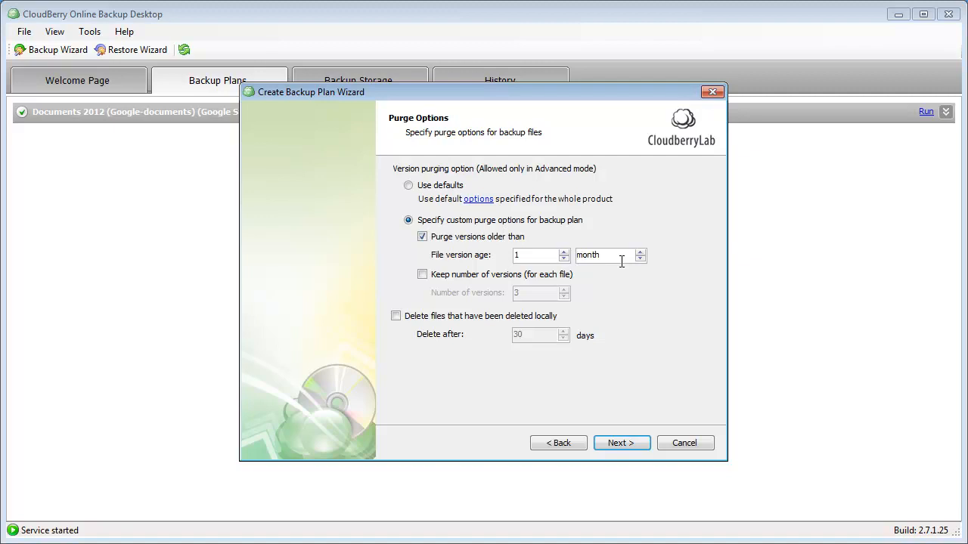
click(397, 316)
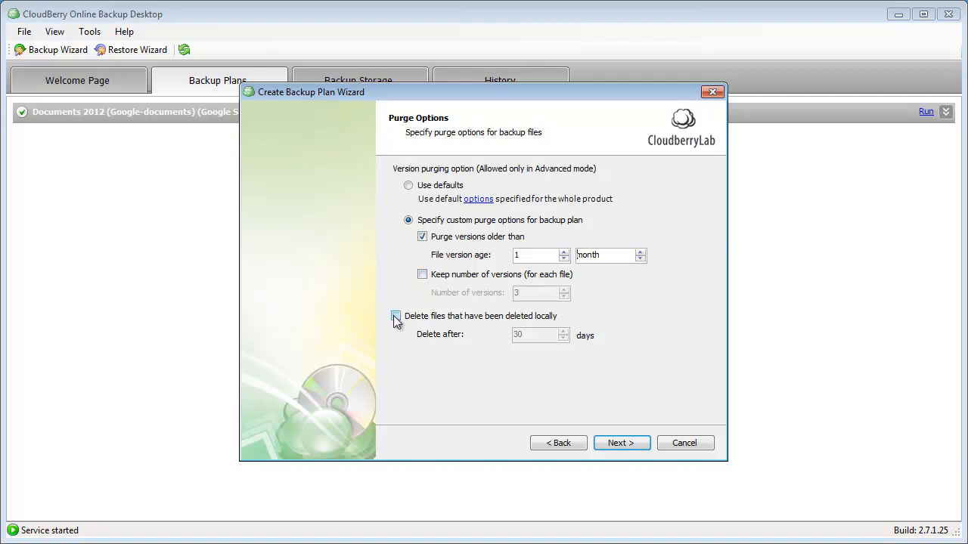
click(396, 316)
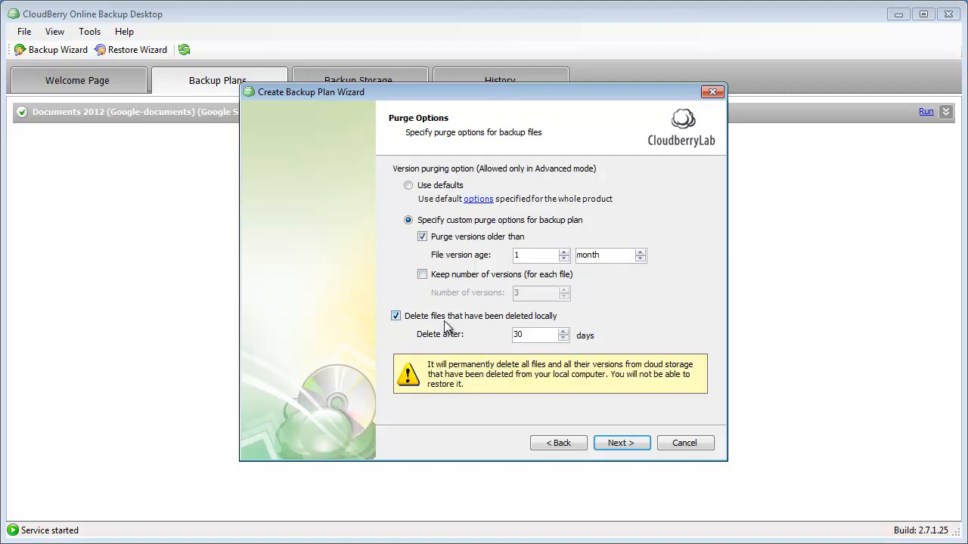
mouse_move(655, 310)
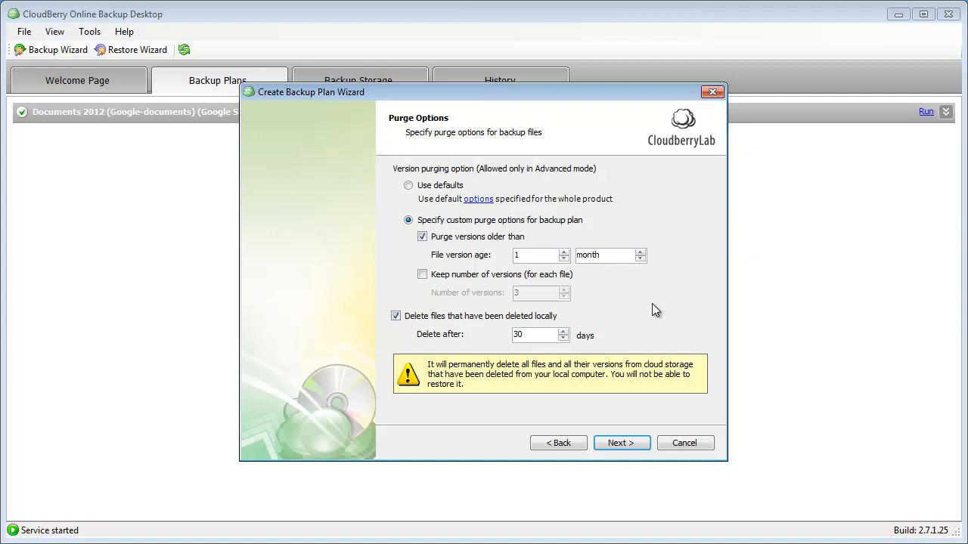
mouse_move(651, 315)
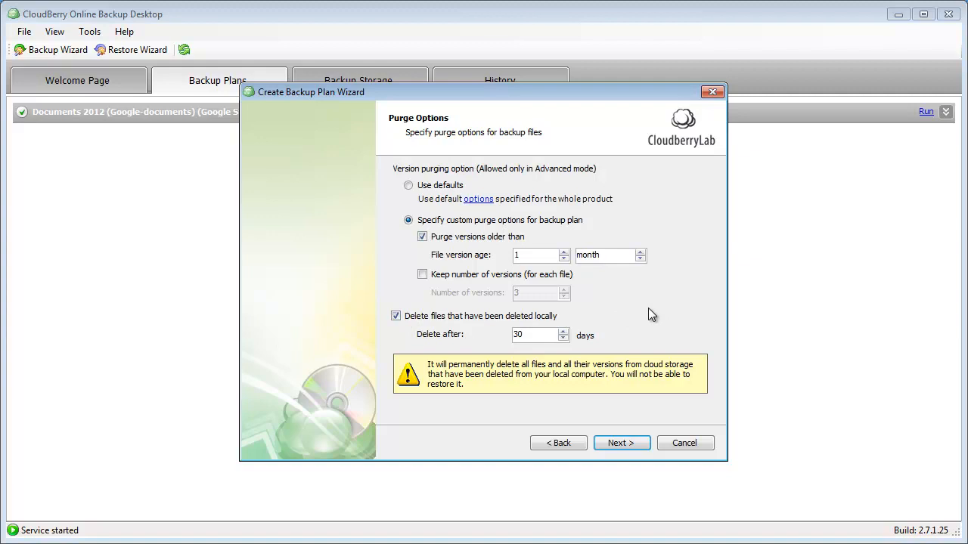
mouse_move(646, 322)
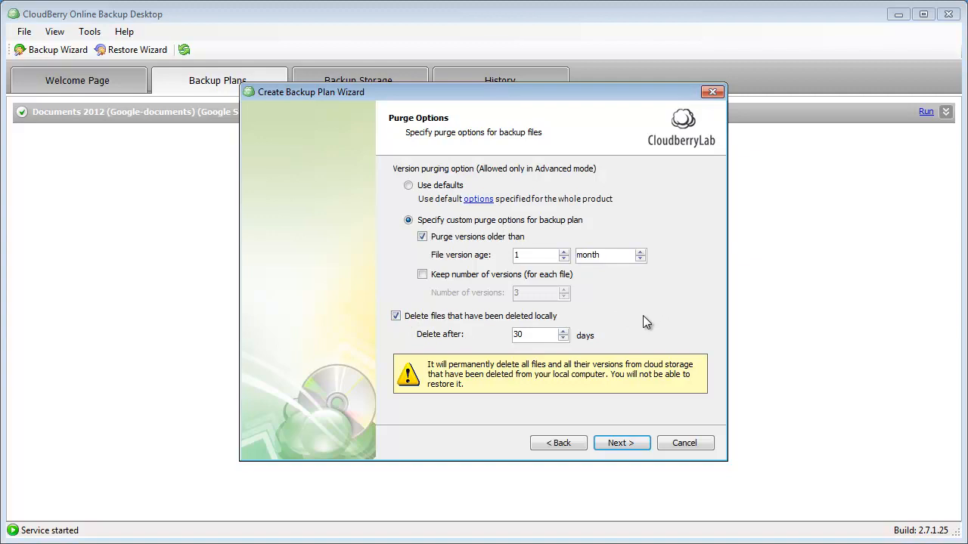
mouse_move(639, 338)
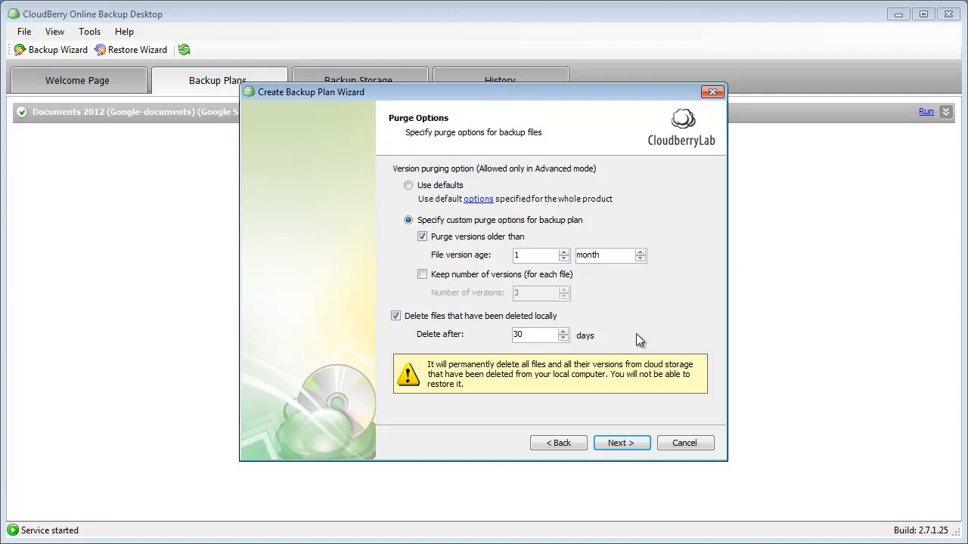
click(621, 442)
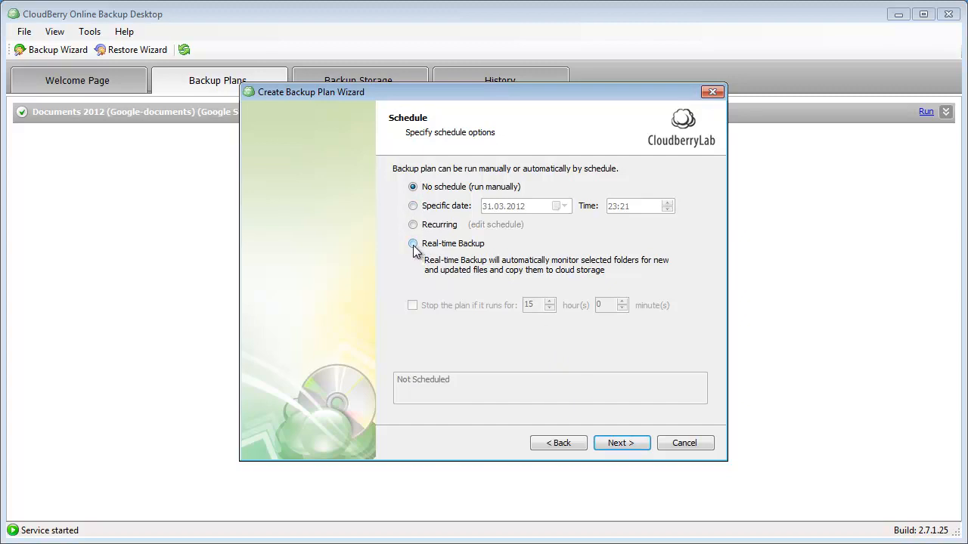
Select Real-time Backup as the schedule and proceed to notifications.
click(413, 242)
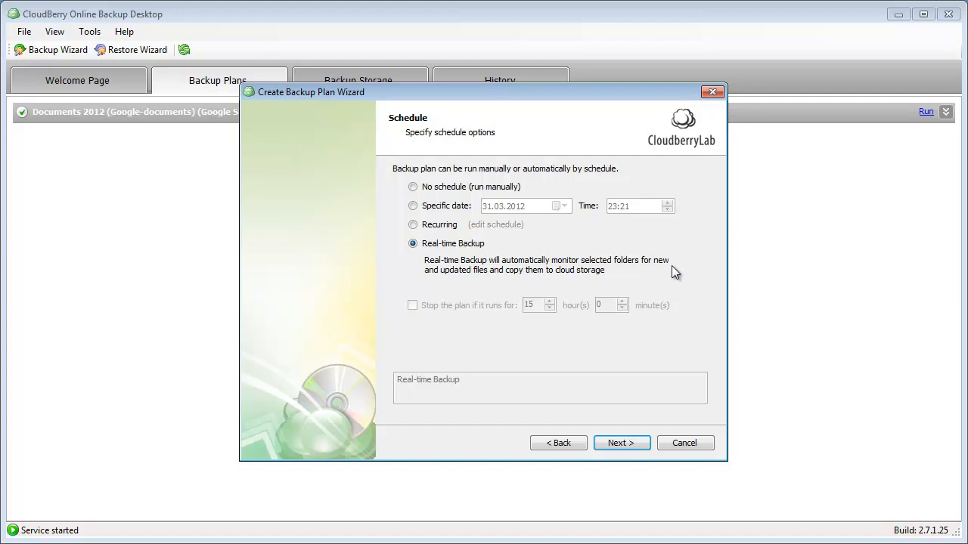
mouse_move(679, 263)
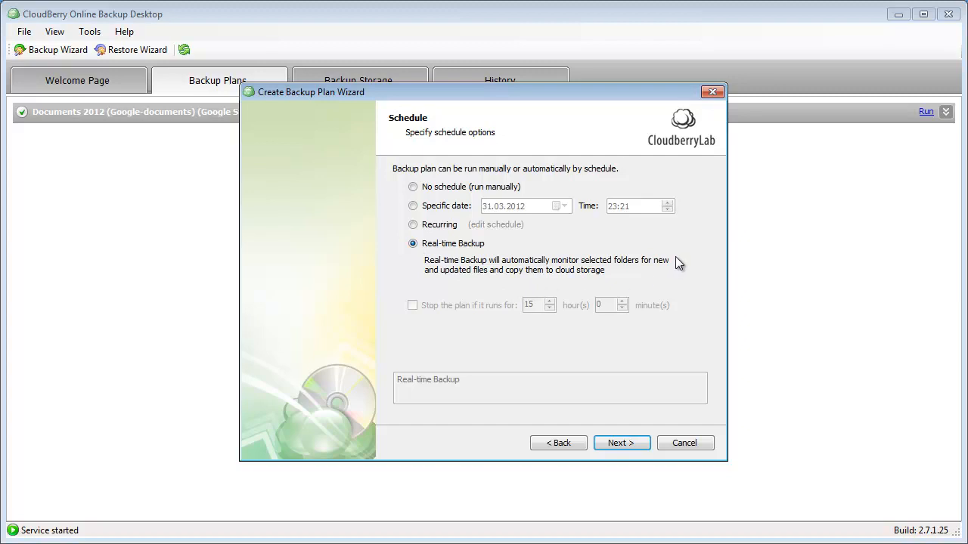
mouse_move(622, 443)
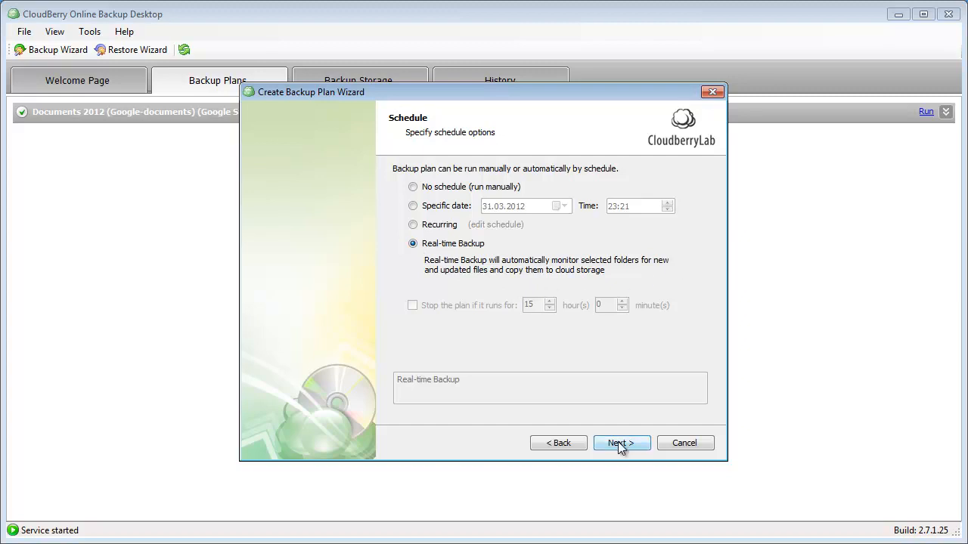
click(622, 443)
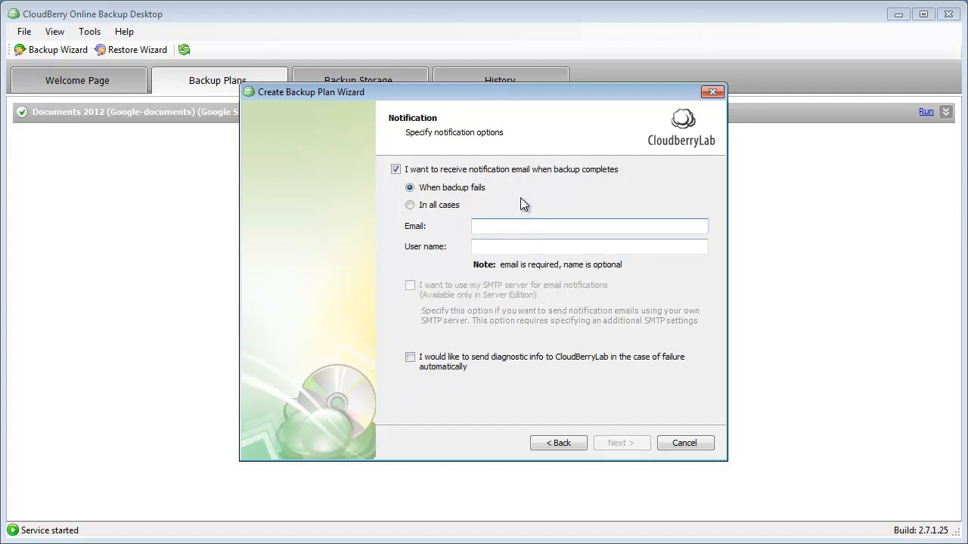
mouse_move(519, 198)
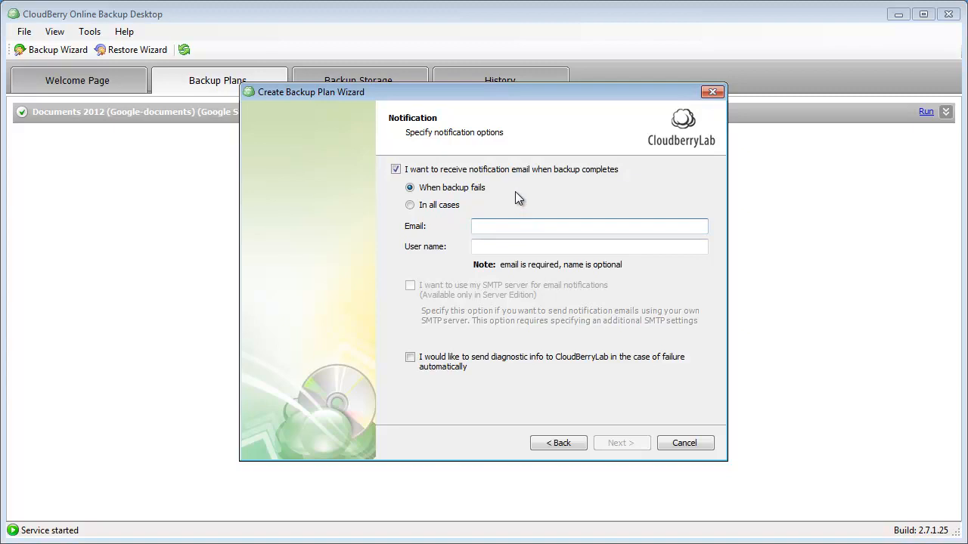
Leave notification e-mails unchecked for the memoQ TM's plan and advance to the summary.
click(395, 169)
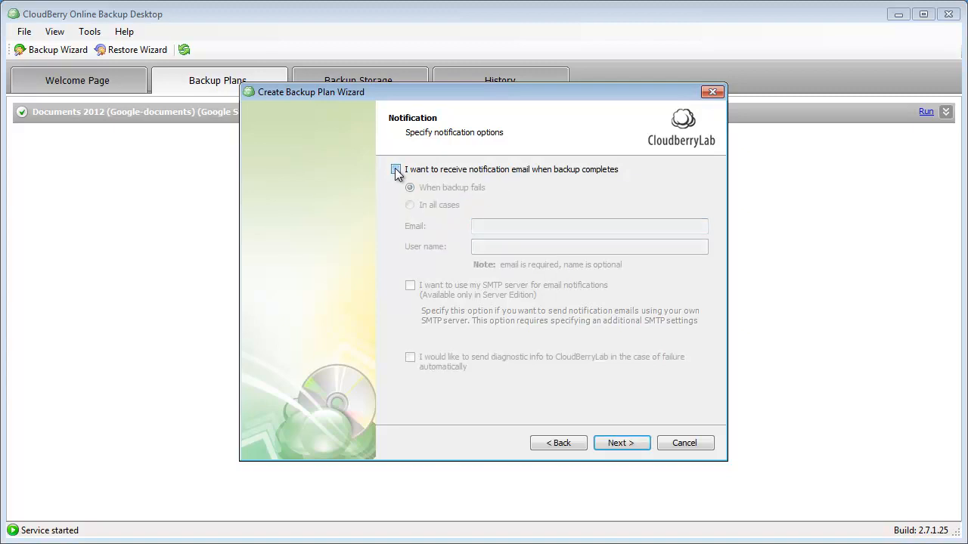
click(395, 169)
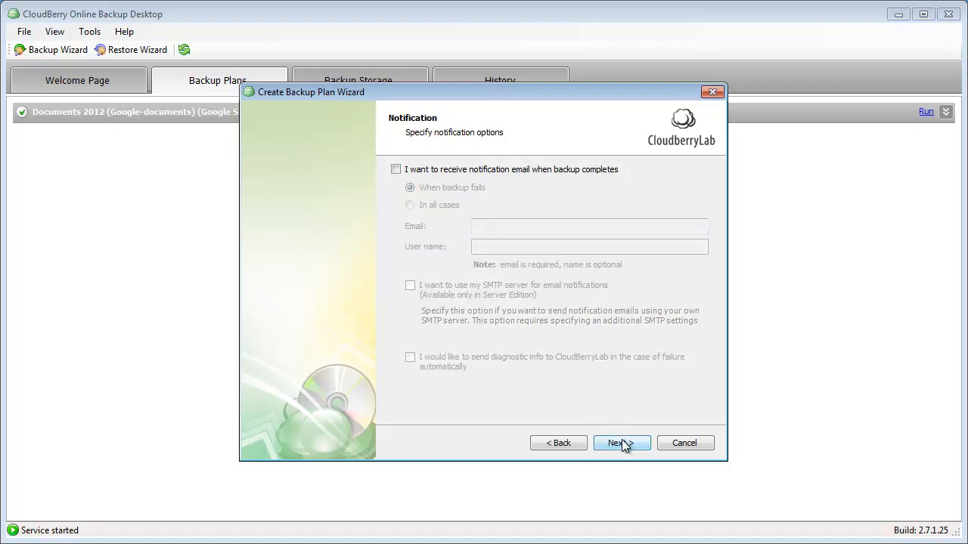
click(621, 442)
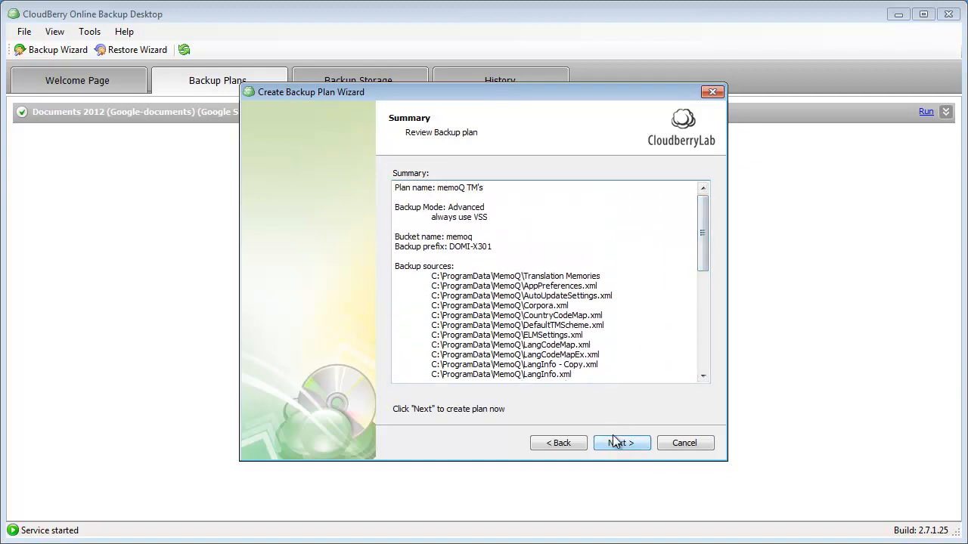
Create the memoQ TM's plan and finish with 'Run backup now' ticked.
click(622, 443)
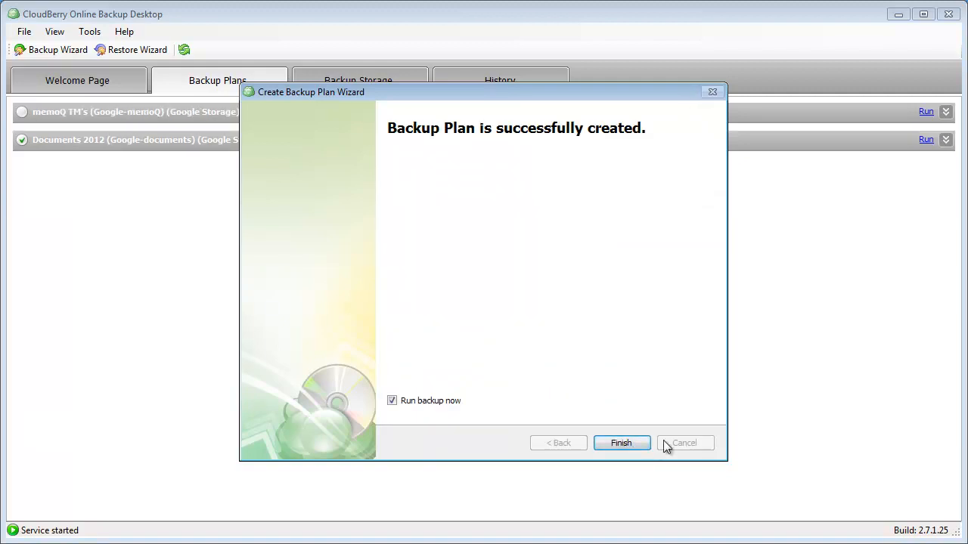
click(622, 442)
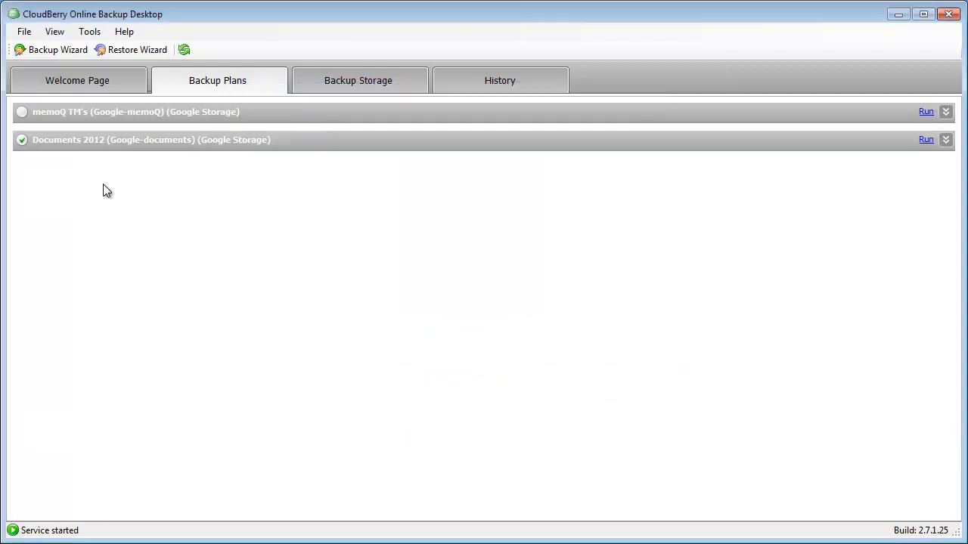
Stop the running memoQ TM's backup, then show the Google-memoQ Backup Storage browser.
click(924, 112)
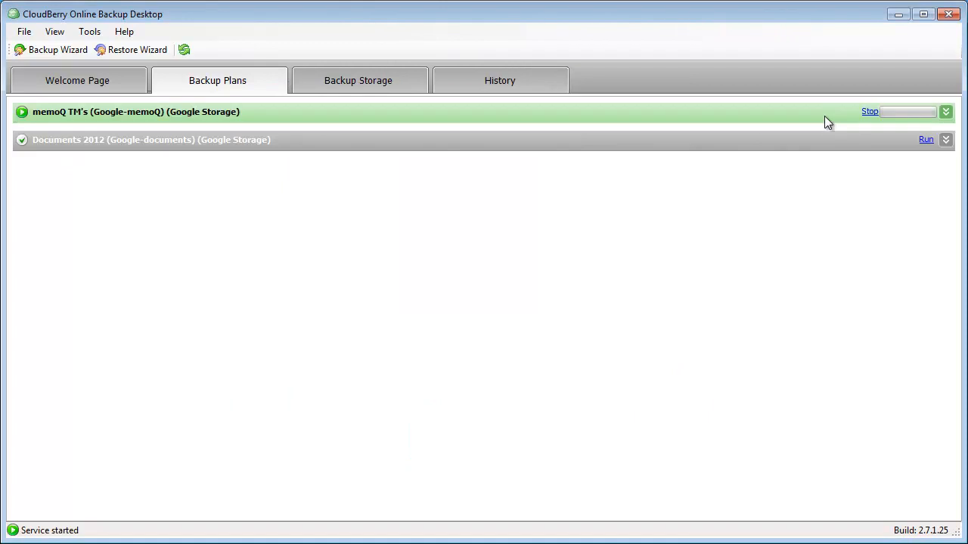
click(947, 111)
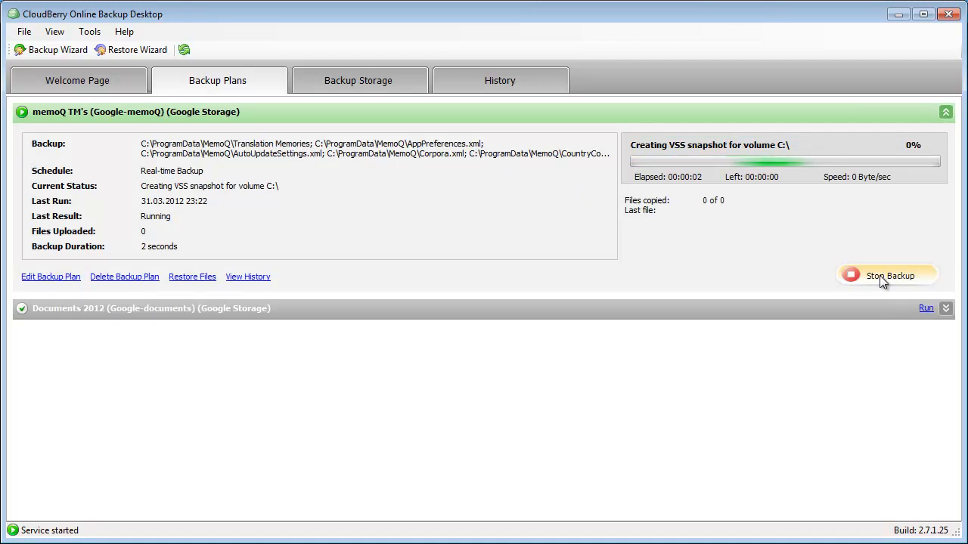
click(887, 275)
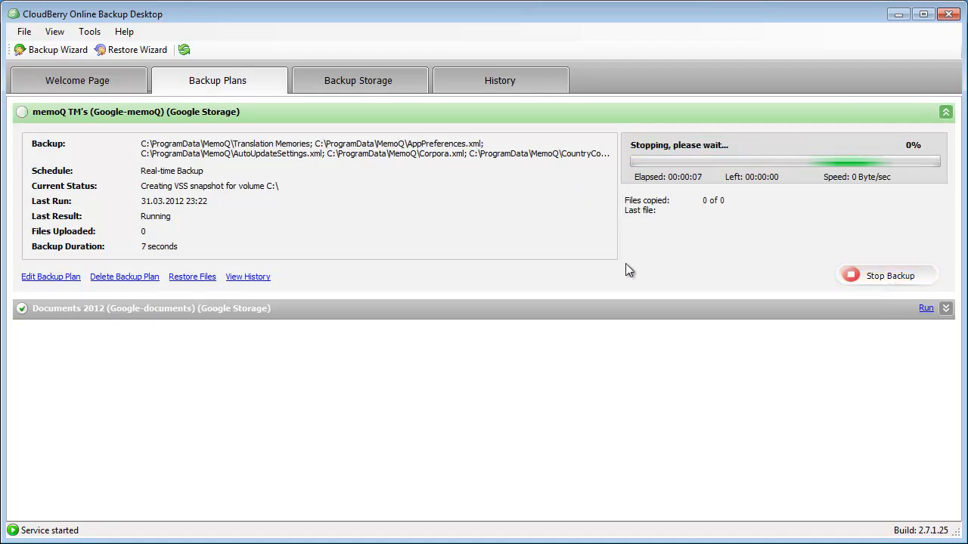
mouse_move(477, 245)
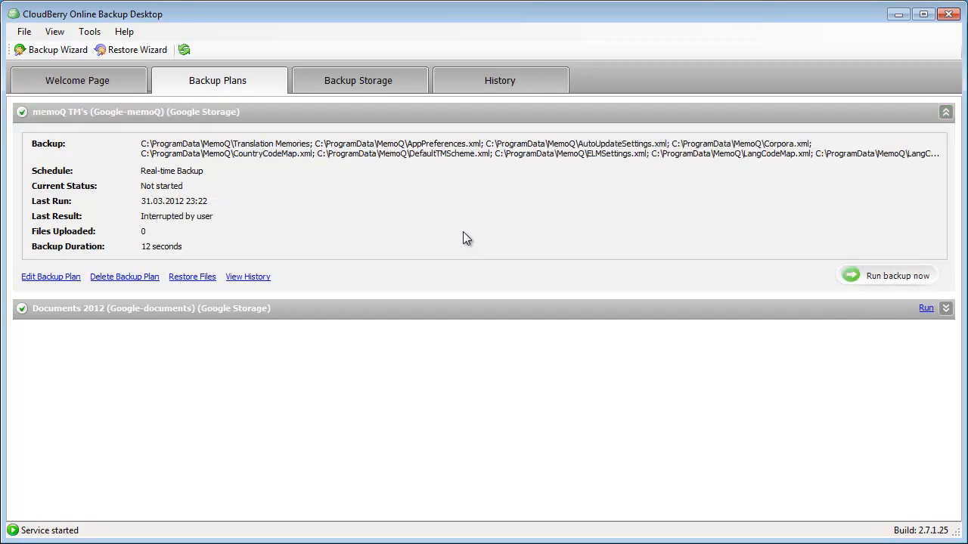
mouse_move(392, 121)
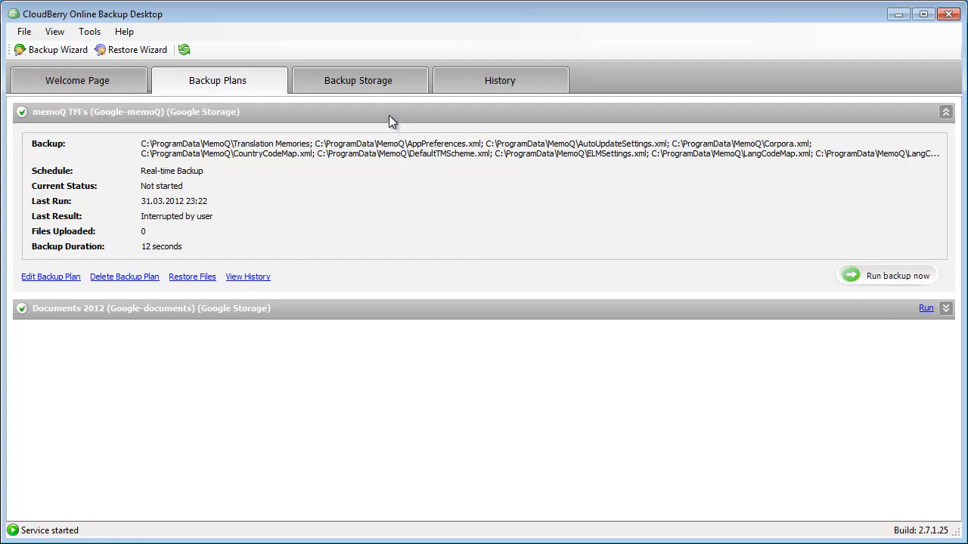
mouse_move(369, 90)
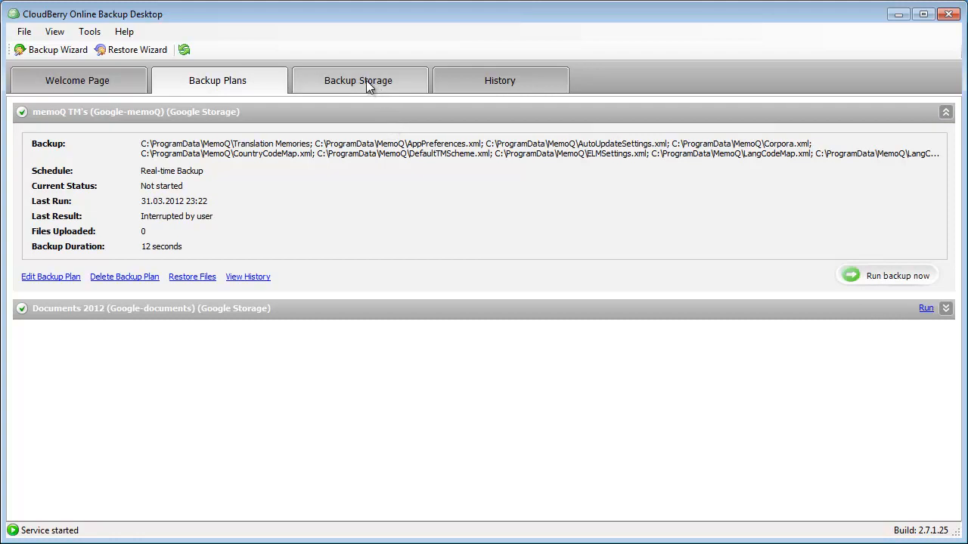
mouse_move(359, 91)
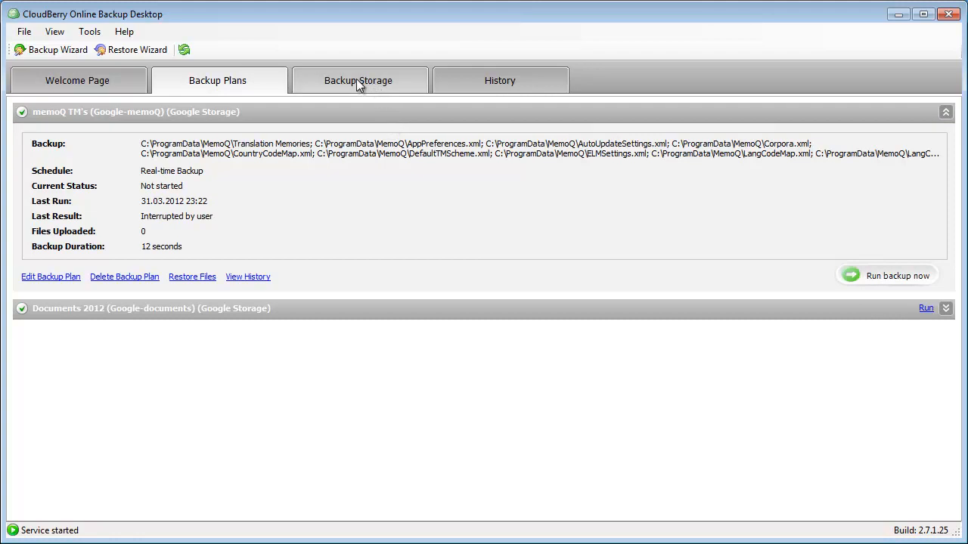
click(359, 80)
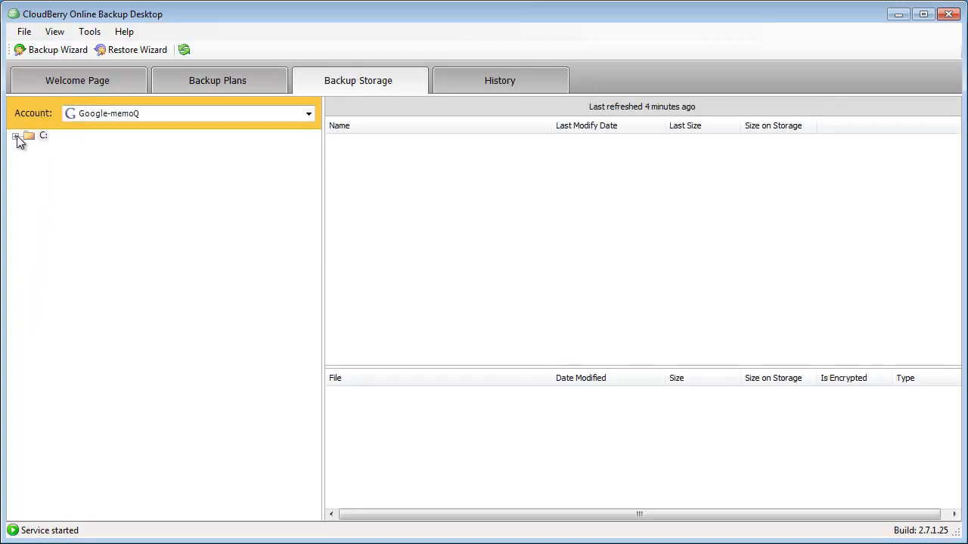
Browse C: > ProgramData > MemoQ to Metso en-fr, view Entries.mtx's two versions, start Restore.
click(16, 137)
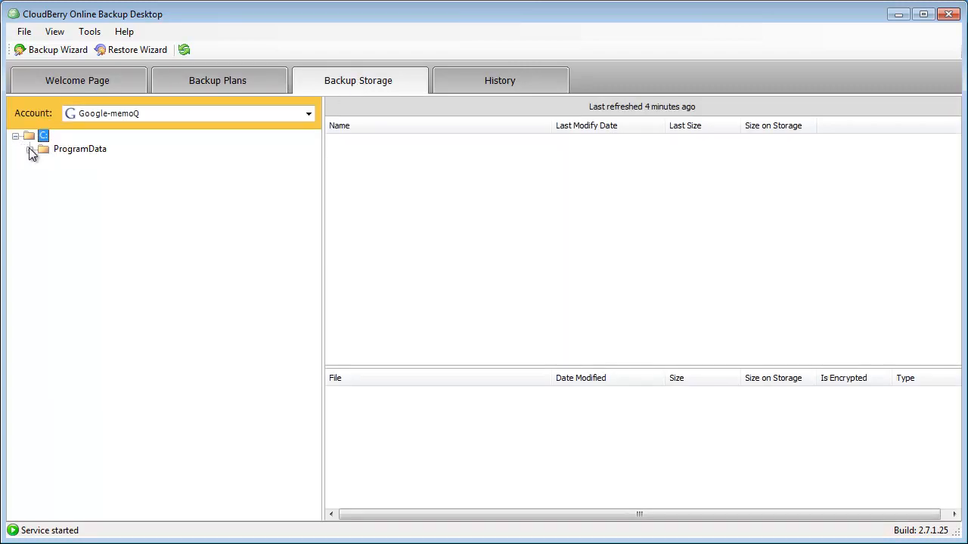
click(29, 149)
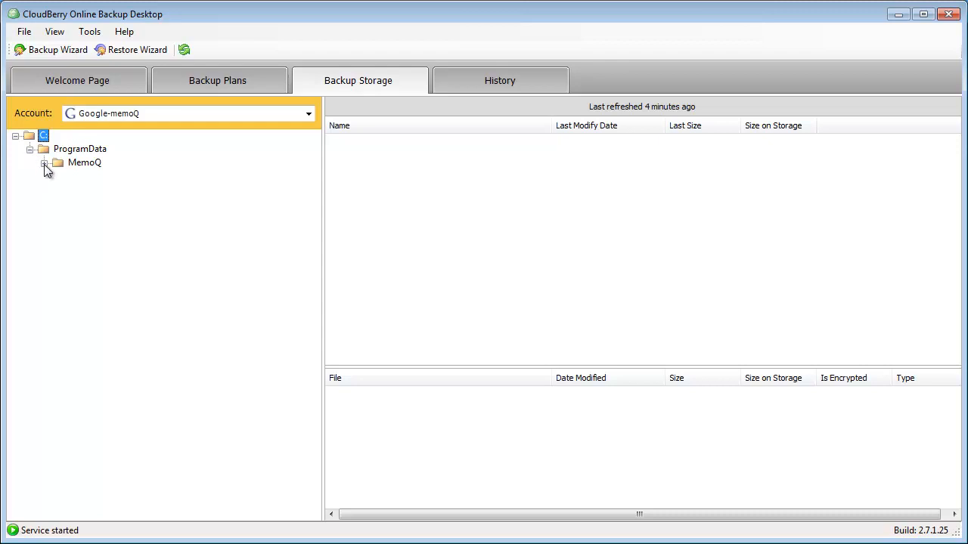
click(44, 162)
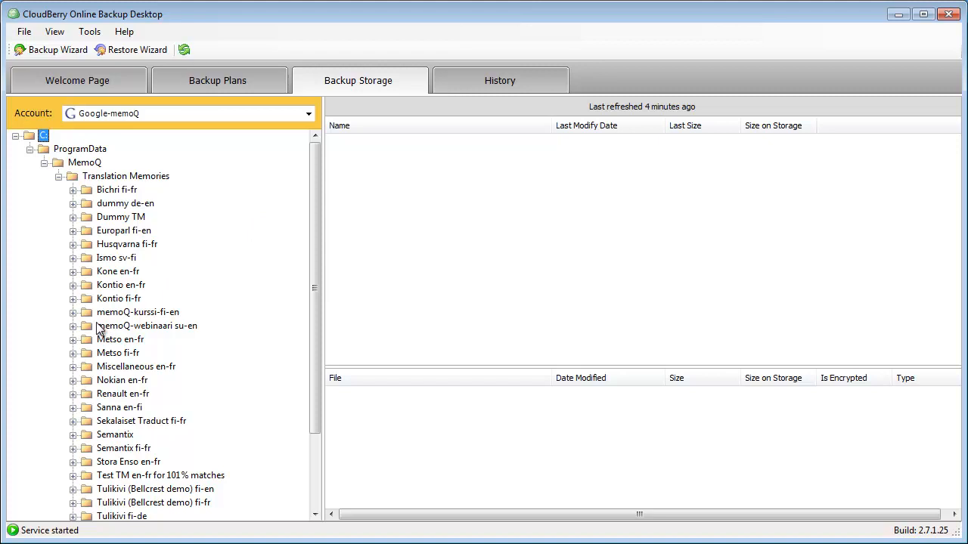
mouse_move(74, 346)
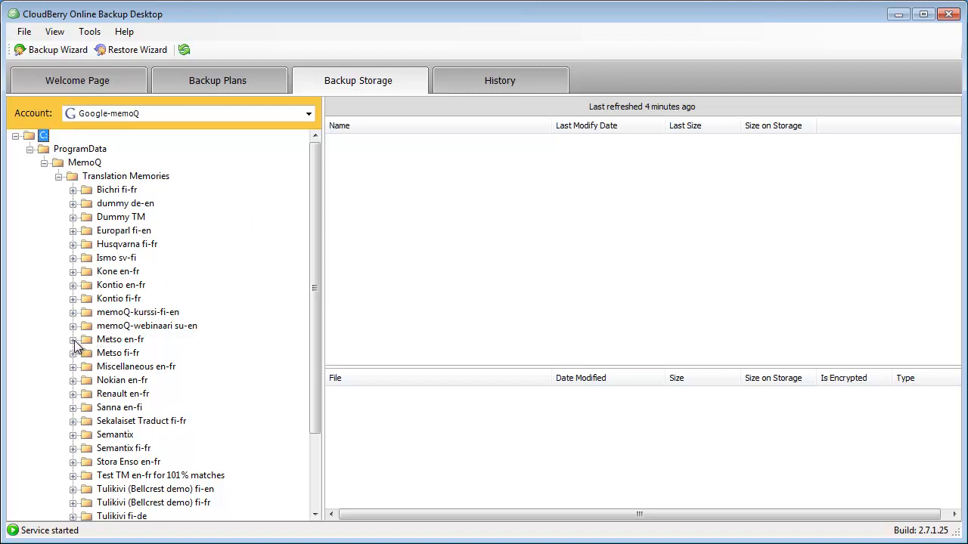
click(119, 339)
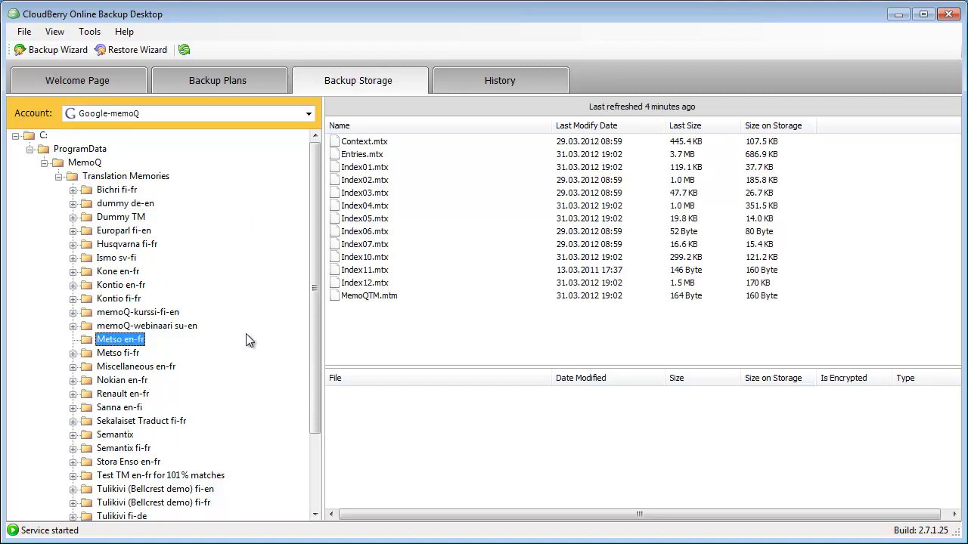
mouse_move(381, 157)
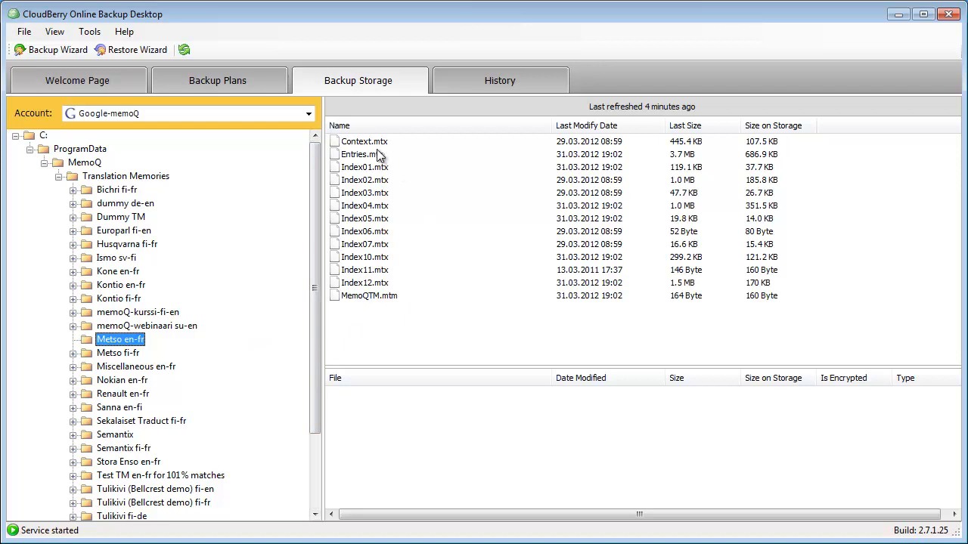
click(363, 153)
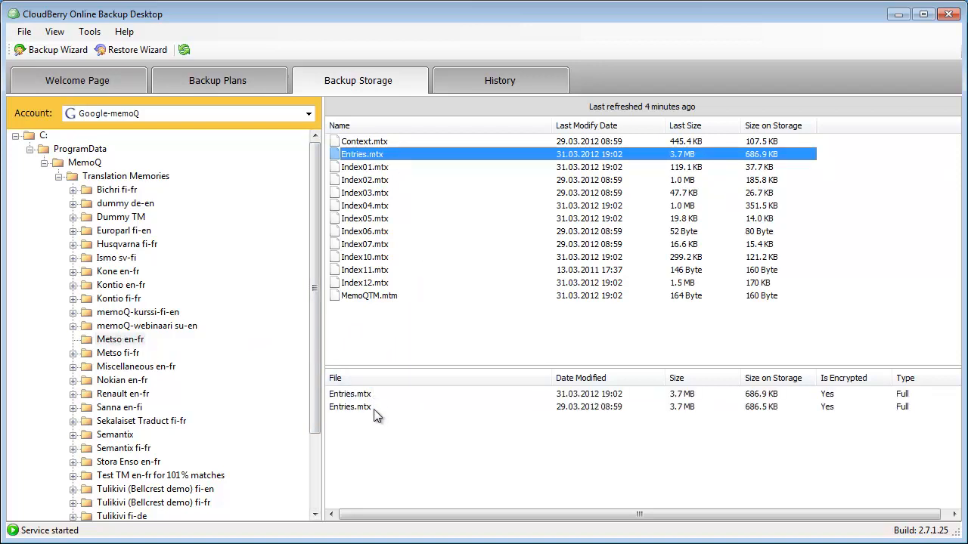
mouse_move(400, 404)
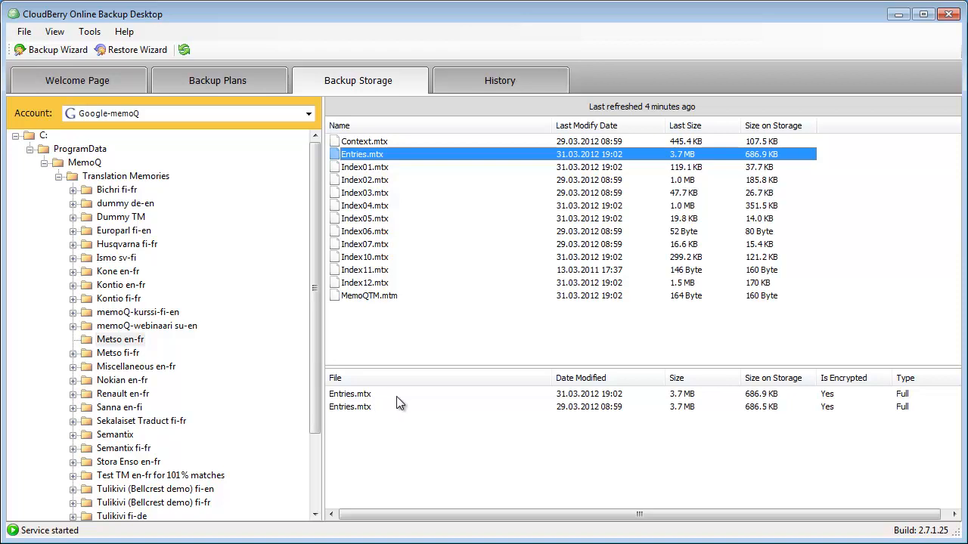
mouse_move(405, 425)
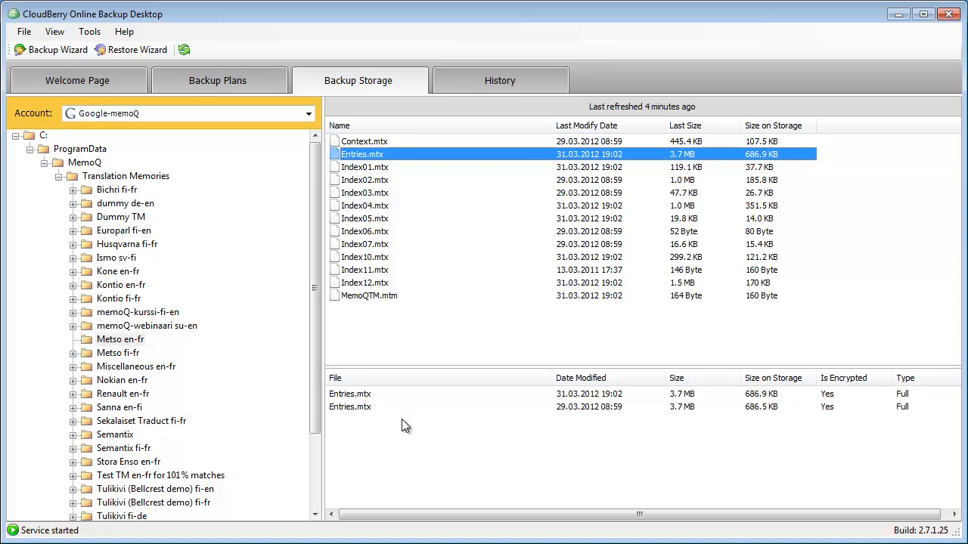
mouse_move(402, 174)
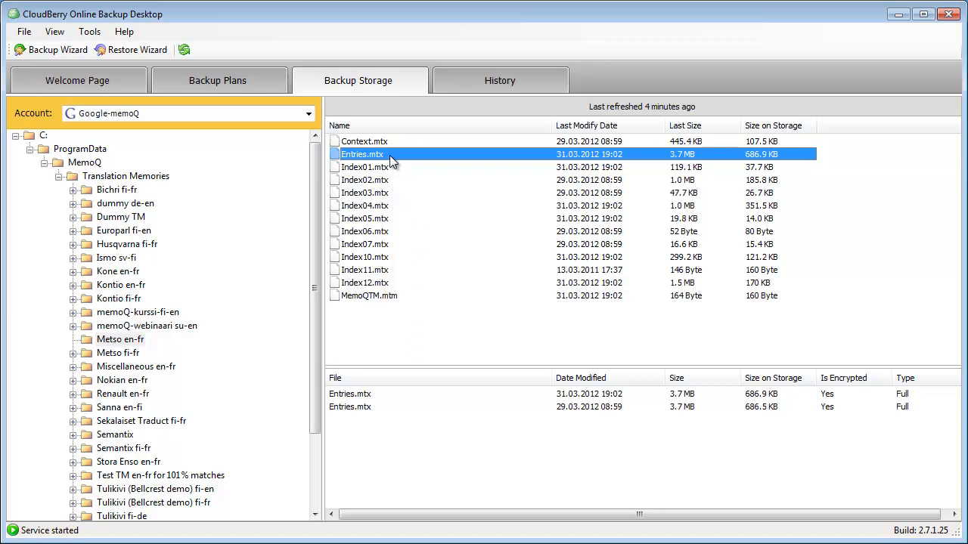
mouse_move(425, 170)
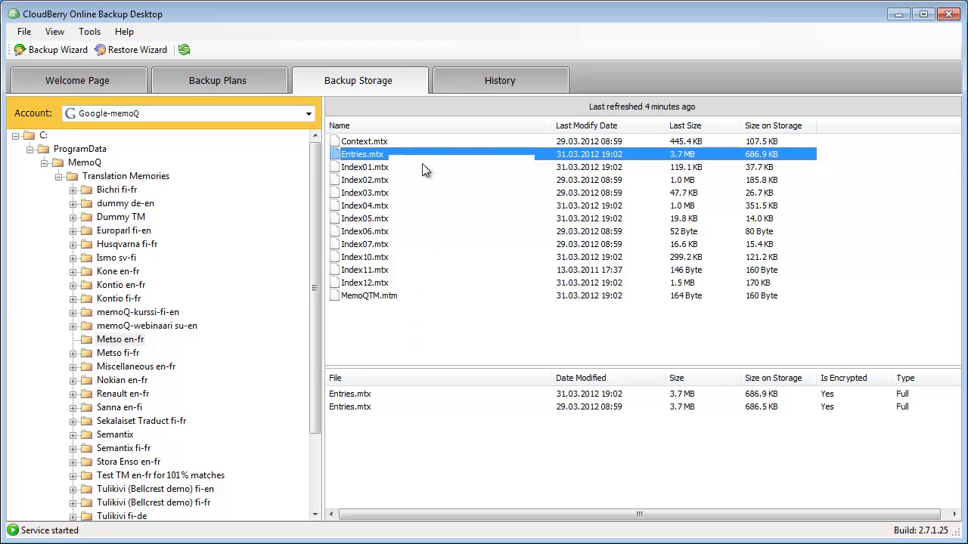
click(136, 49)
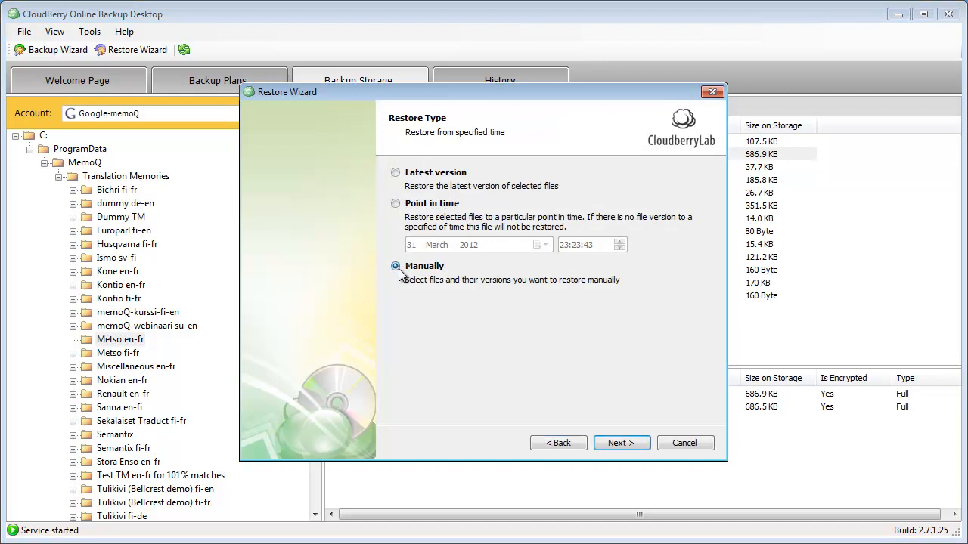
View Entries.mtx Version 1 and Version 2, cancel without restoring, then show History.
click(621, 442)
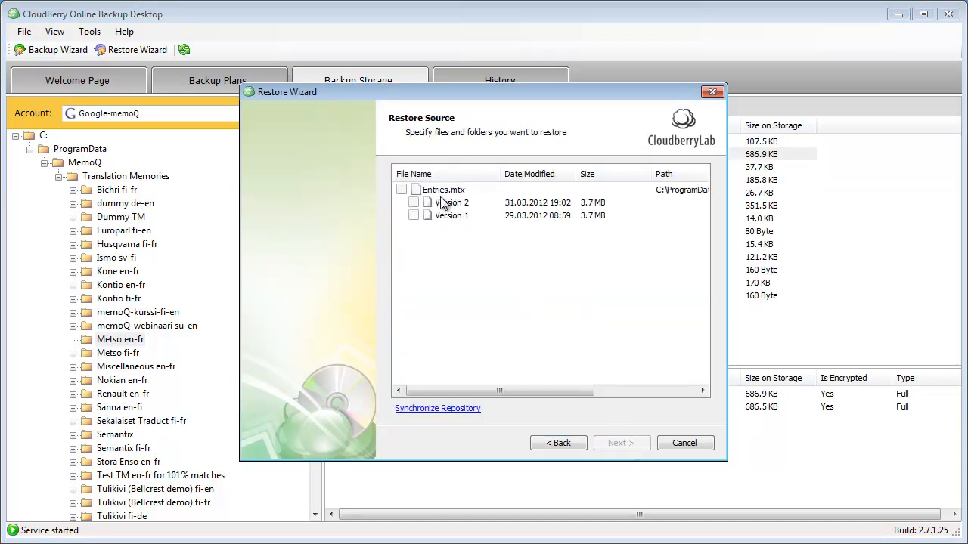
click(685, 443)
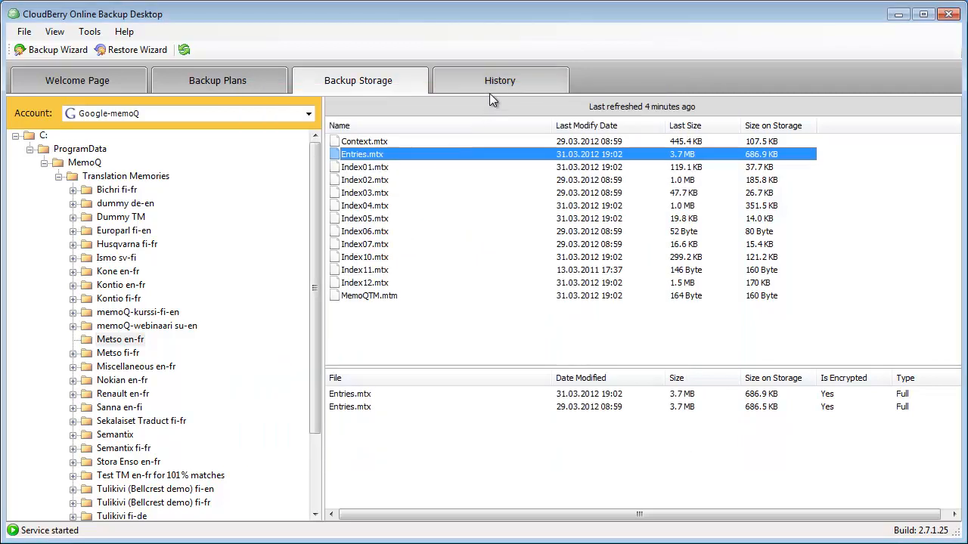
click(500, 79)
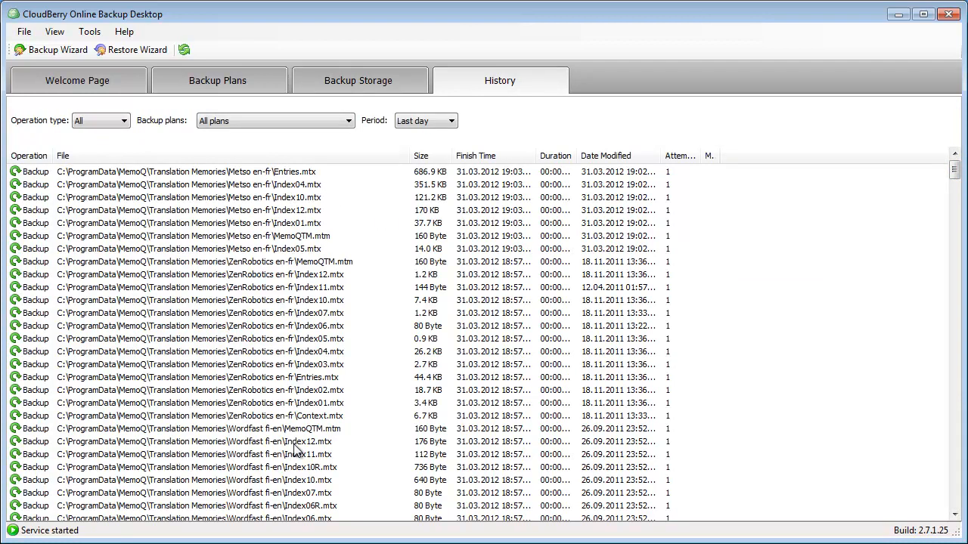
mouse_move(265, 235)
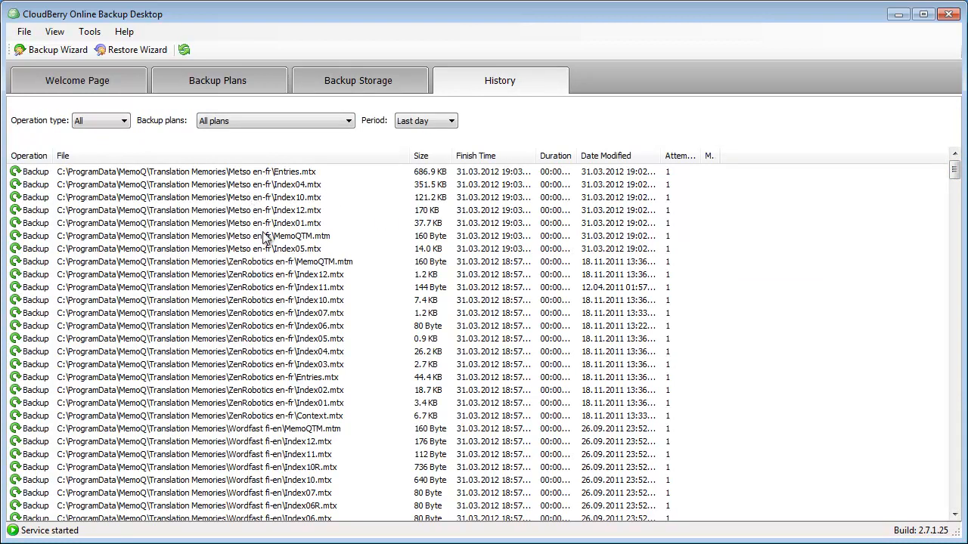
mouse_move(210, 89)
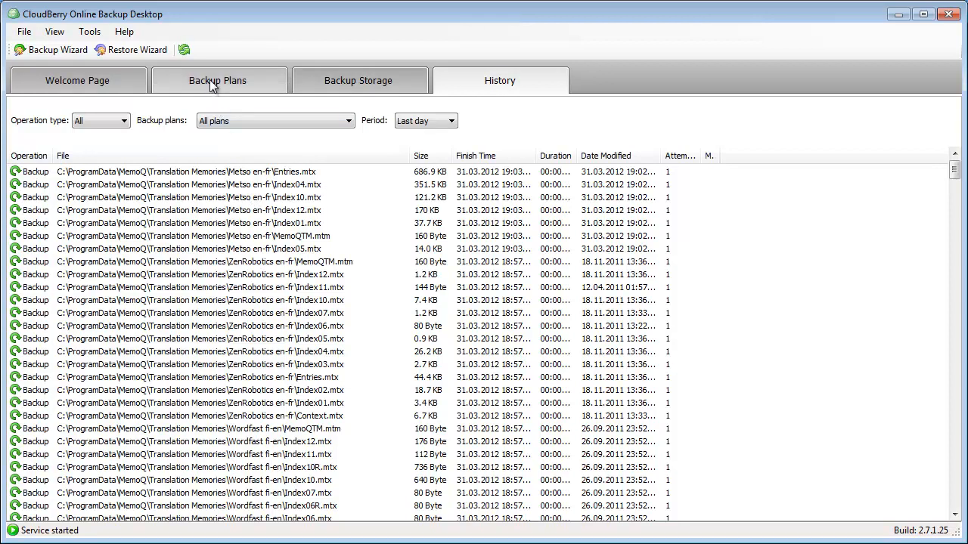
Look over the backup history entries, then return to the Backup Plans list.
click(218, 80)
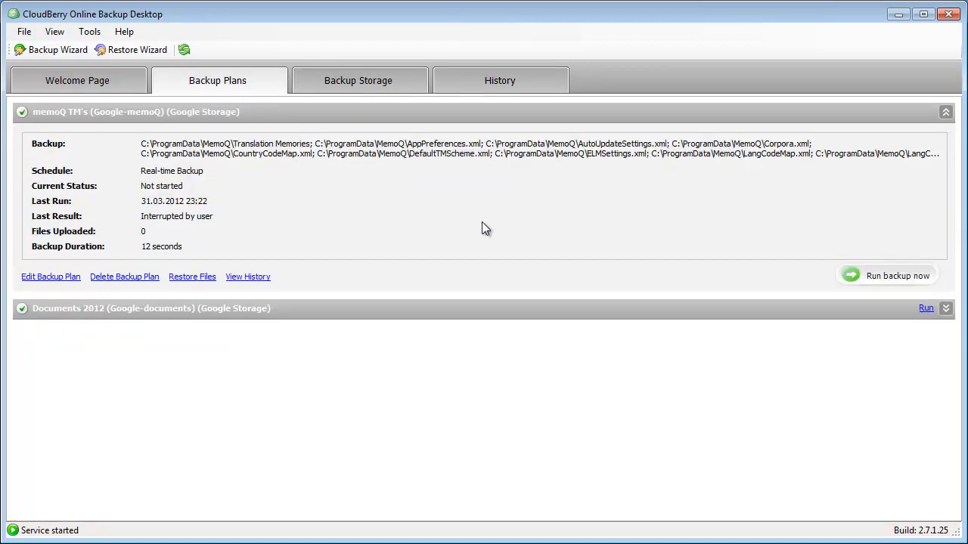